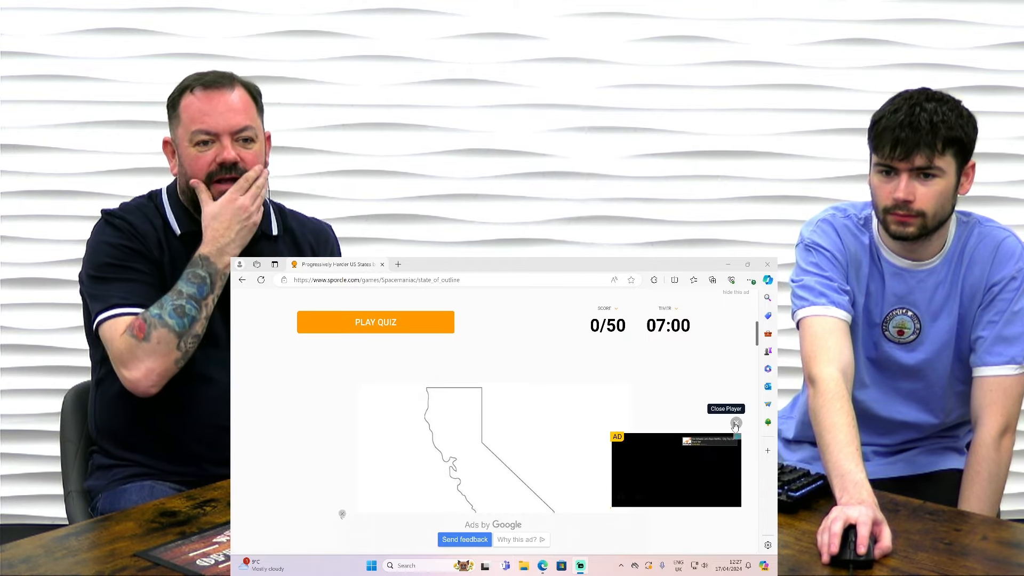
# Close the floating video ad and the banner ad covering the quiz.
pyautogui.click(736, 424)
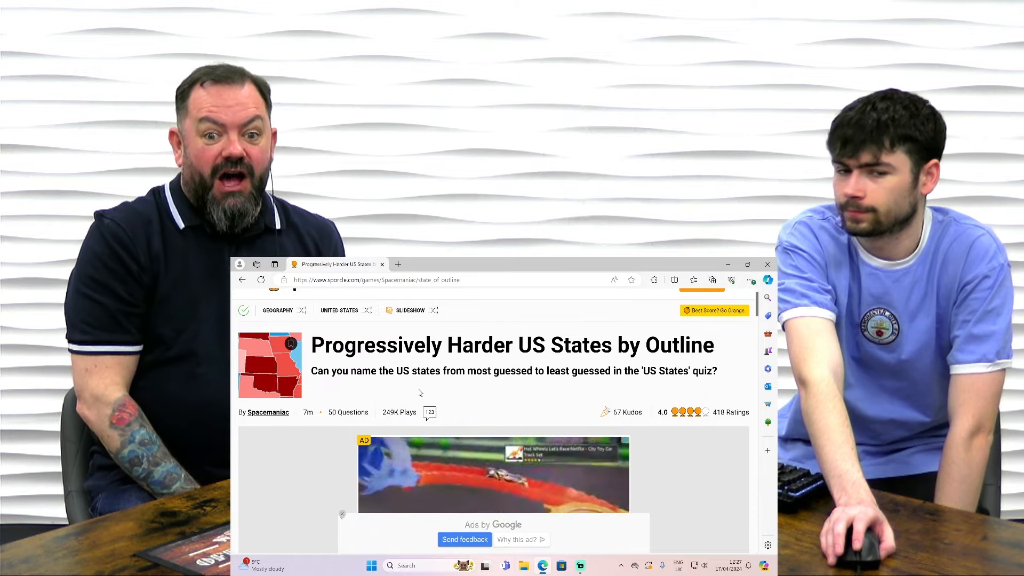
pyautogui.scroll(-3)
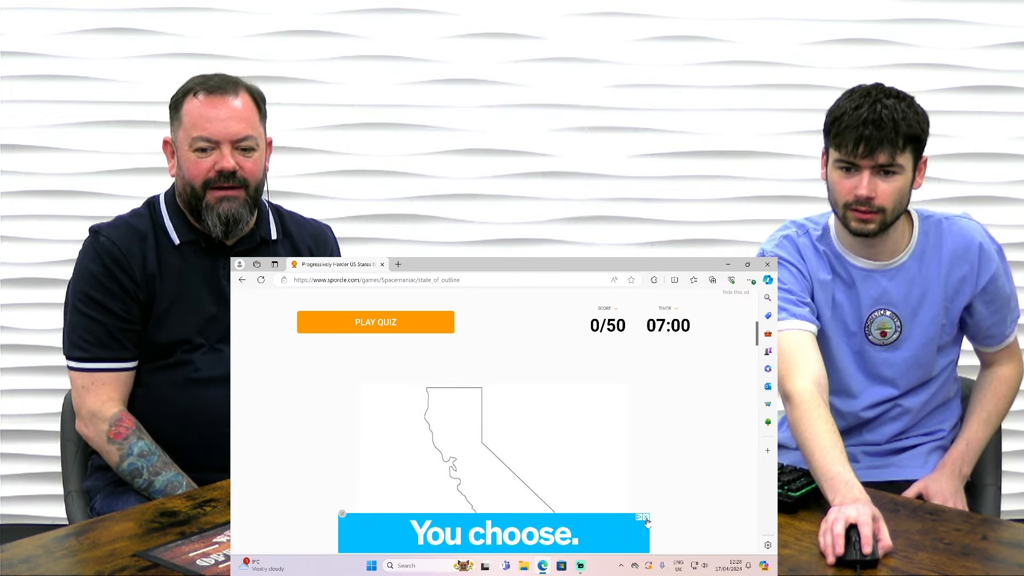
pyautogui.click(646, 517)
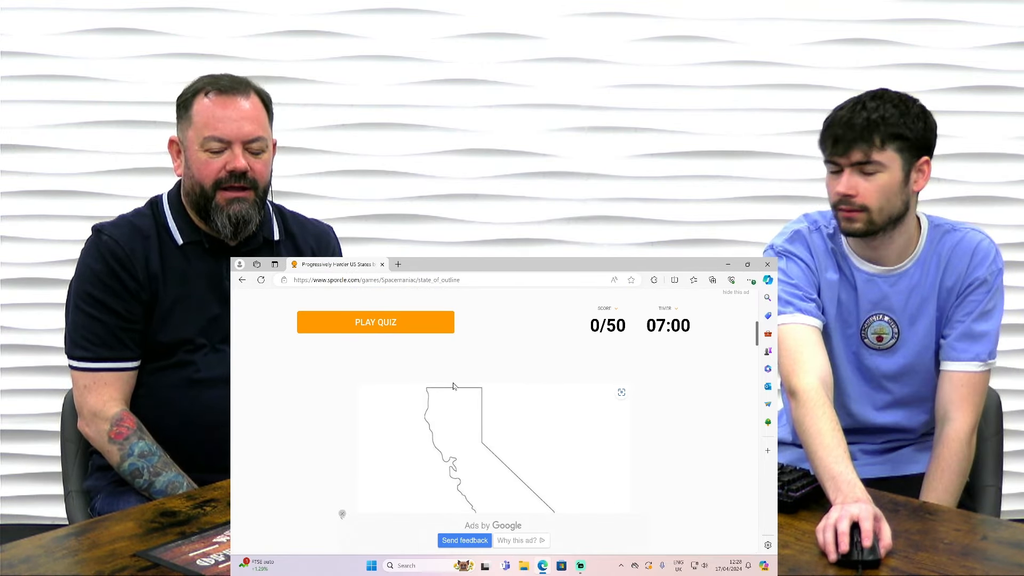
# Start the quiz and name California, Texas and Washington from their outlines.
pyautogui.click(376, 322)
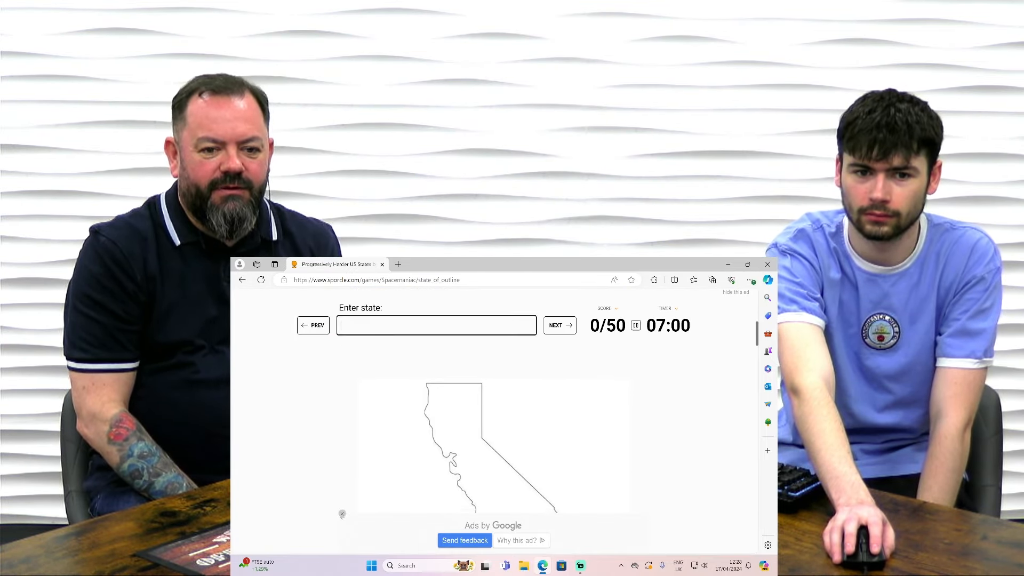
pyautogui.write('cal')
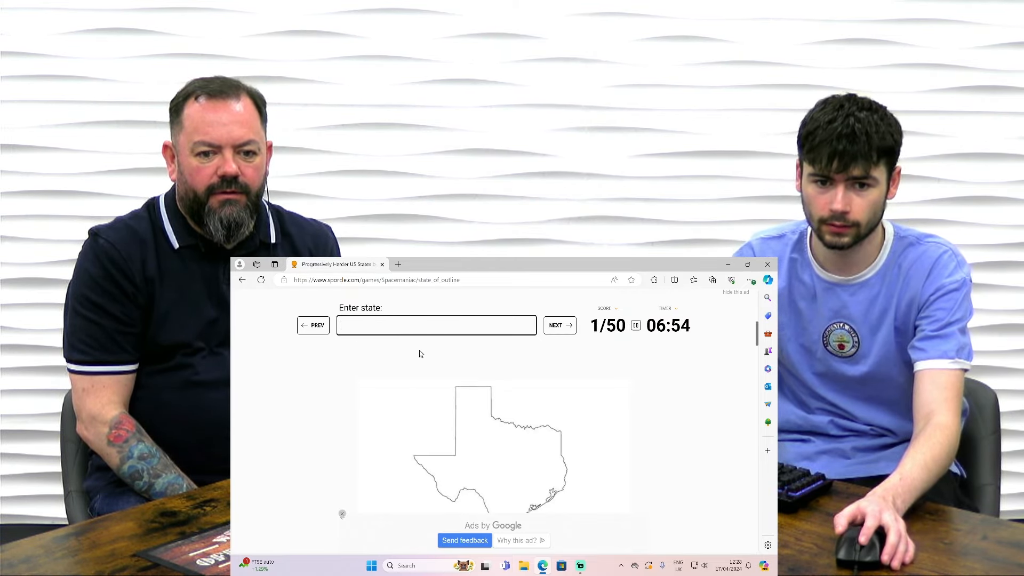
pyautogui.write('Texas')
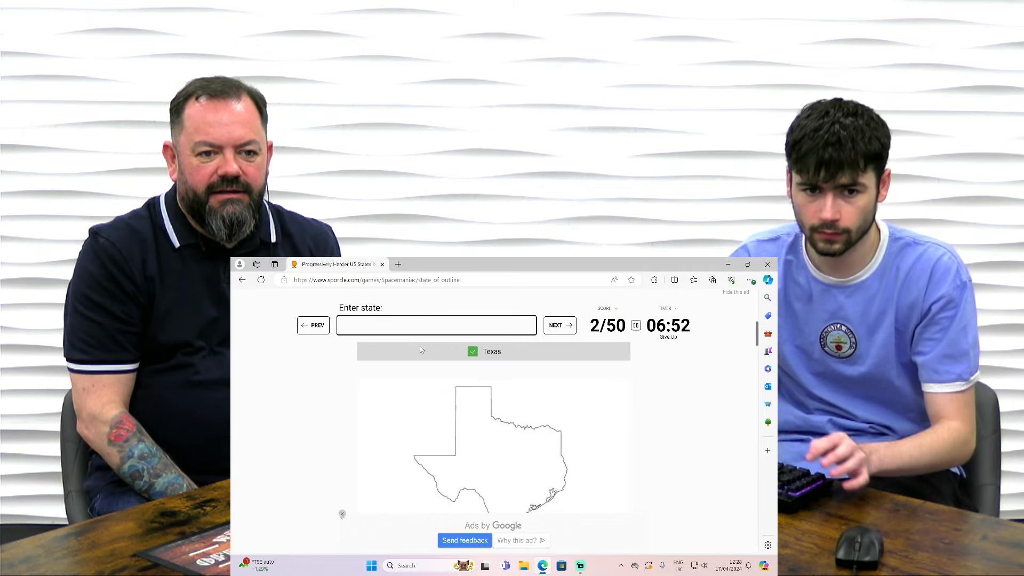
pyautogui.click(558, 326)
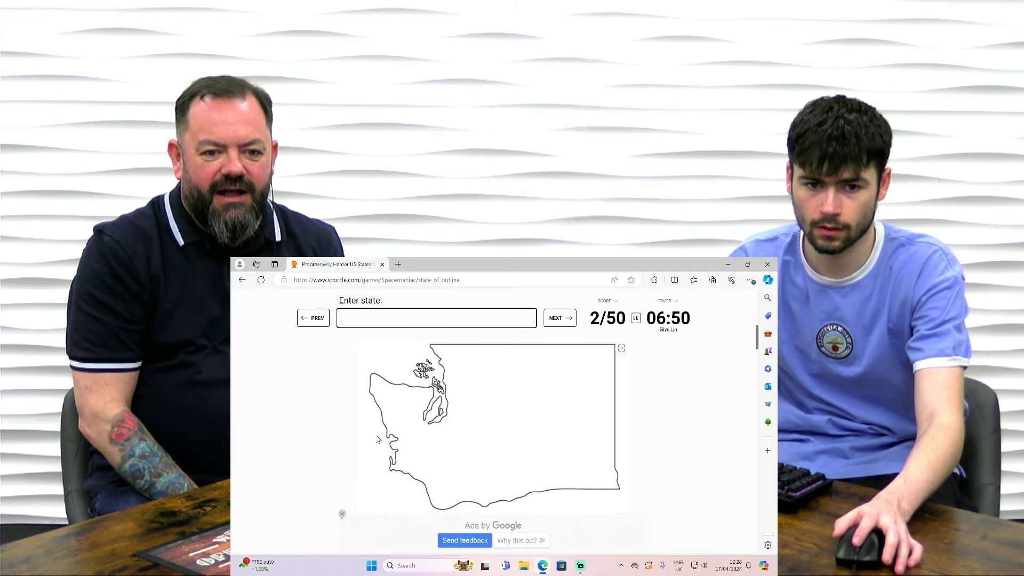
pyautogui.write('washi')
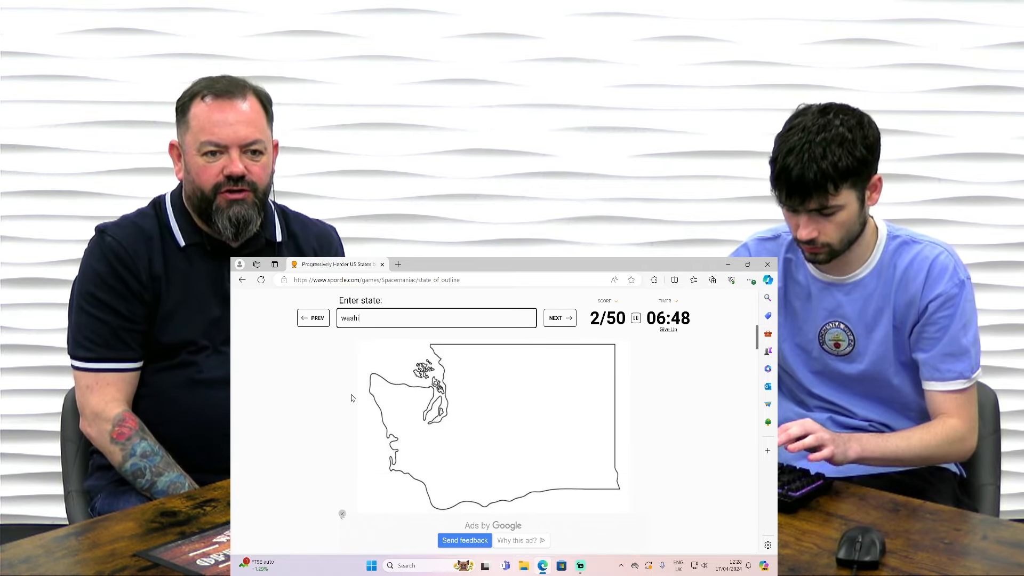
pyautogui.write('n')
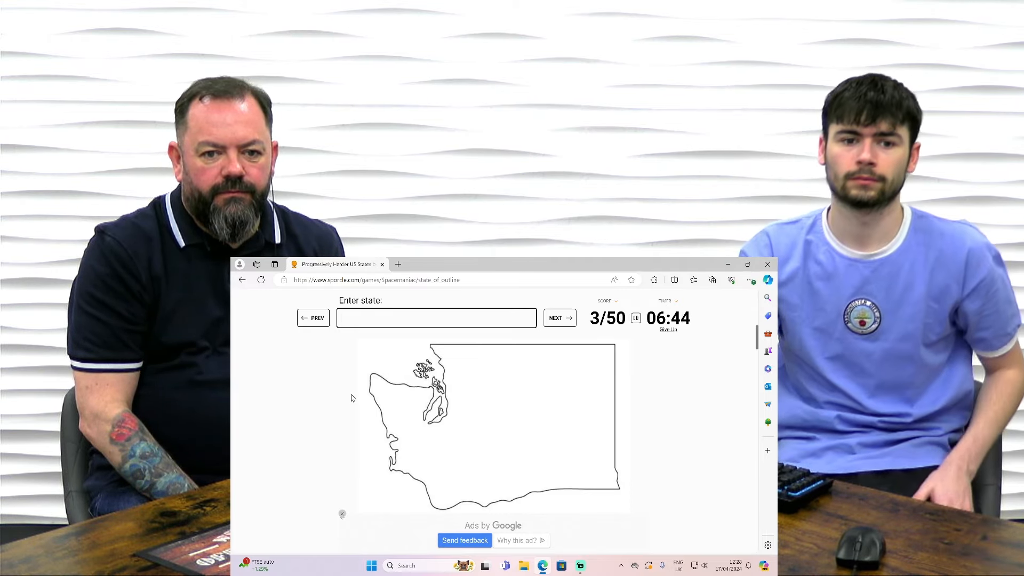
pyautogui.click(557, 318)
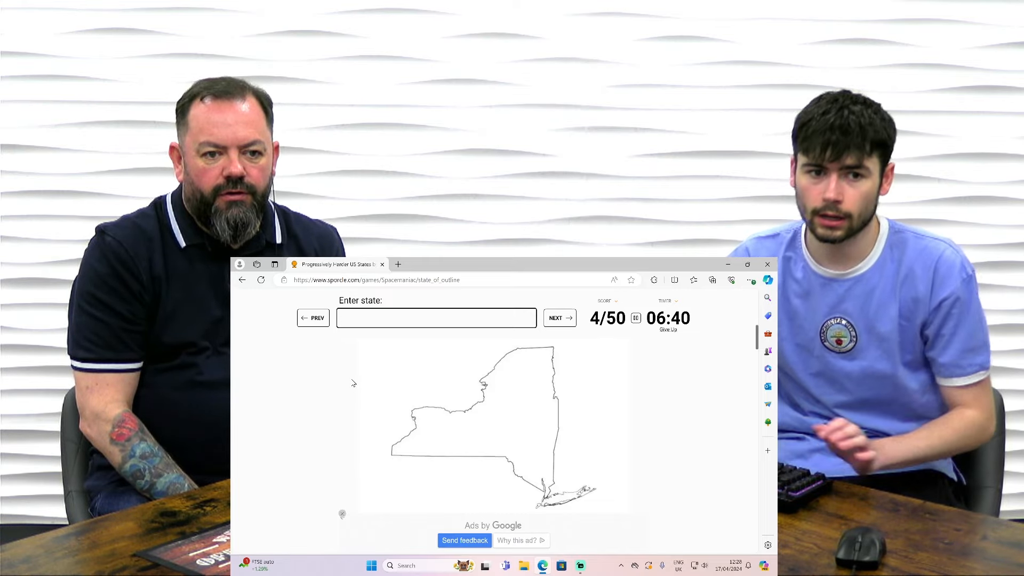
# Name North Dakota, South Dakota and North Carolina, skipping unknown outlines, reaching 9/50.
pyautogui.click(558, 318)
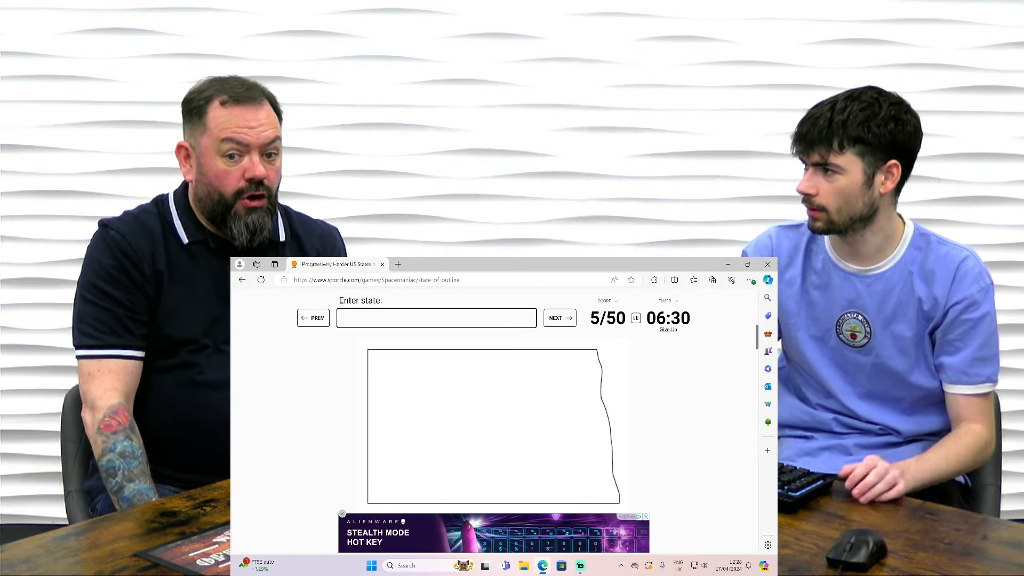
pyautogui.write('north d')
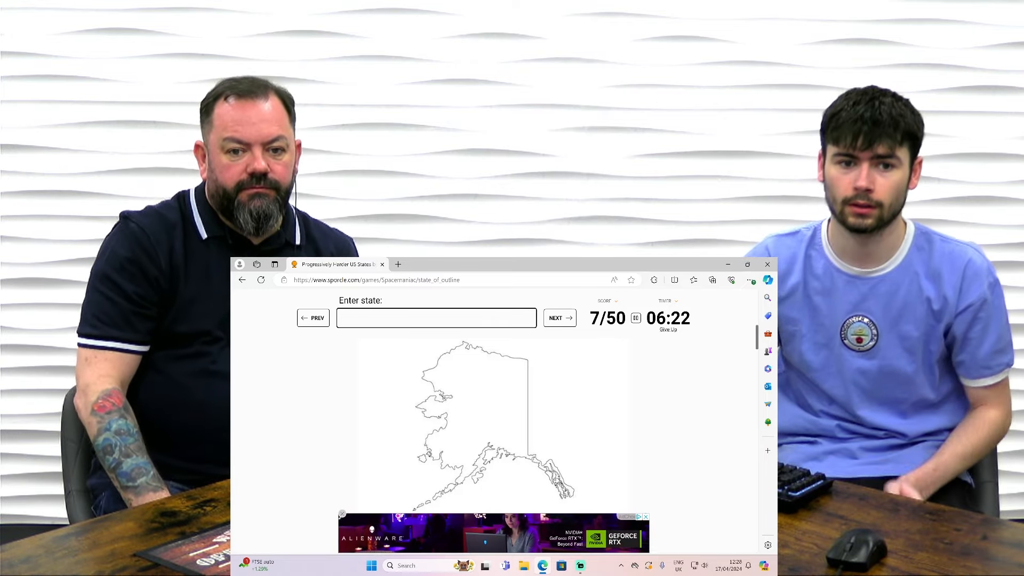
pyautogui.click(558, 318)
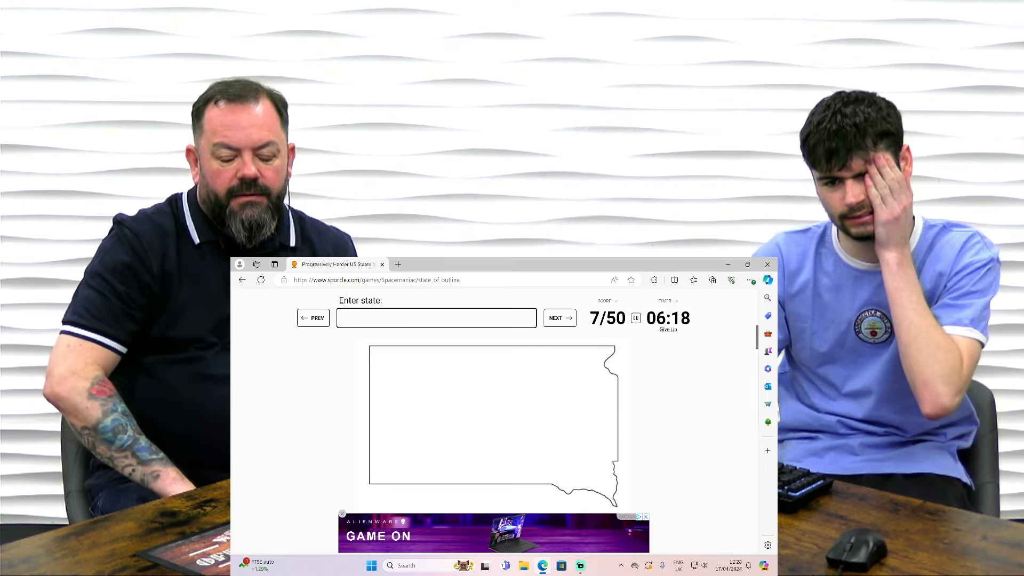
pyautogui.write('south d')
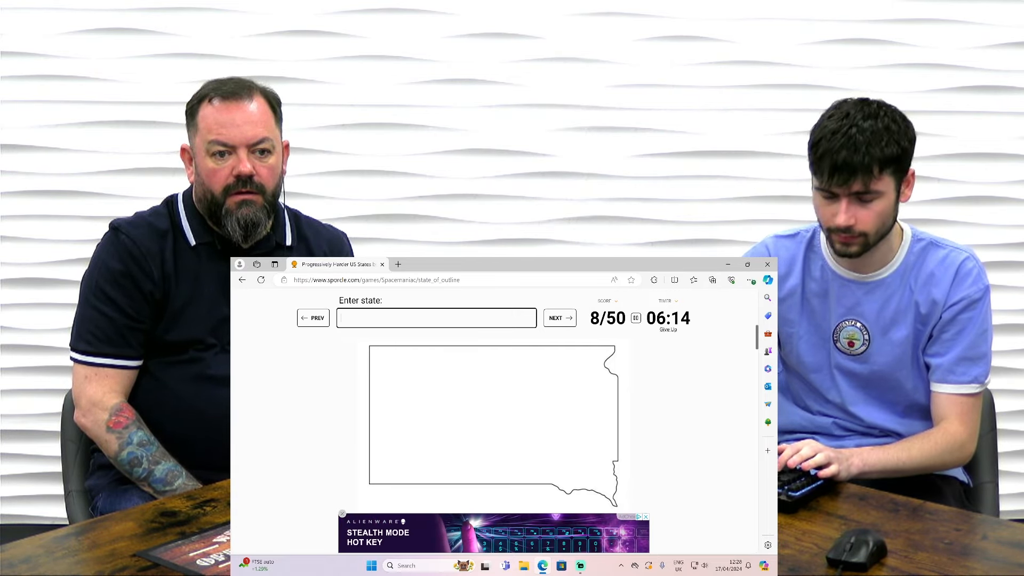
pyautogui.click(559, 318)
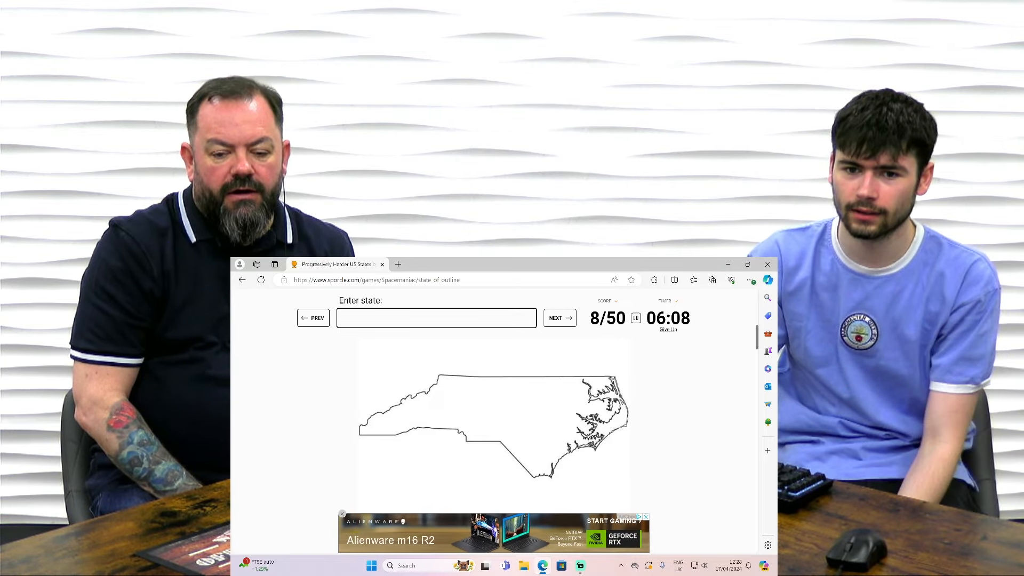
pyautogui.write('north c')
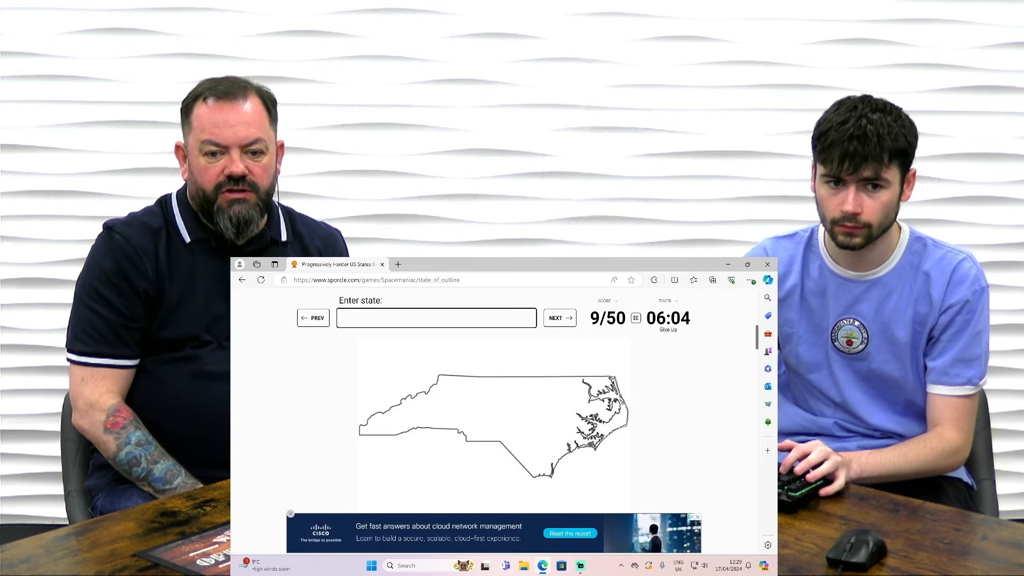
# Name Nevada, Hawaii and South Carolina for the next outlines.
pyautogui.click(558, 318)
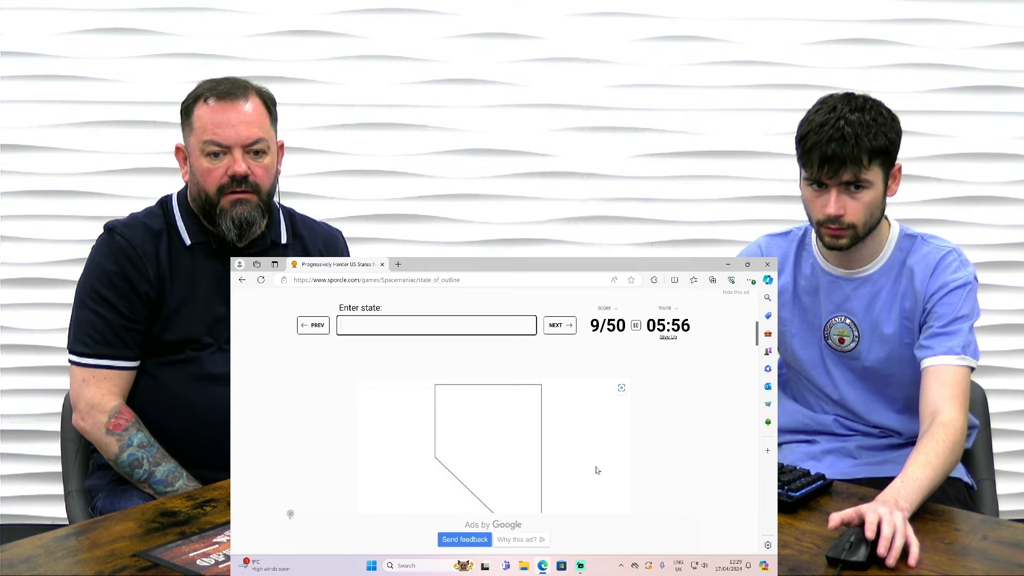
pyautogui.write('Nevada')
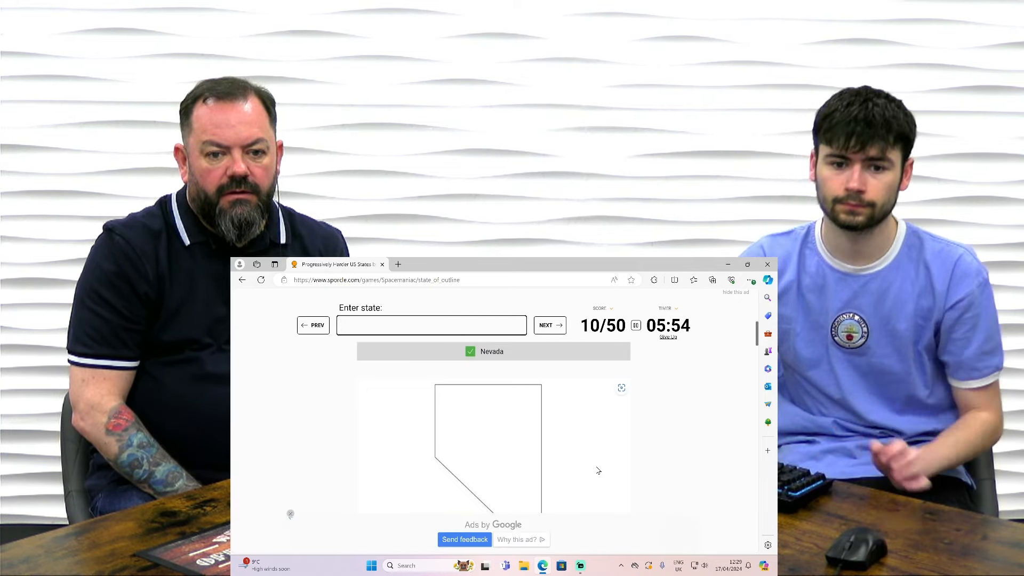
pyautogui.click(549, 325)
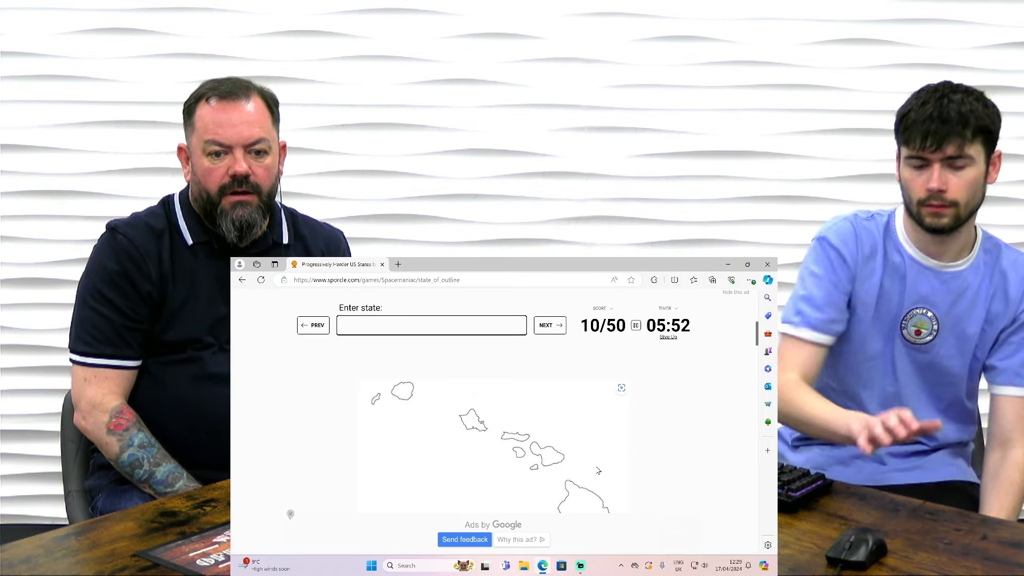
pyautogui.write('Hawaii')
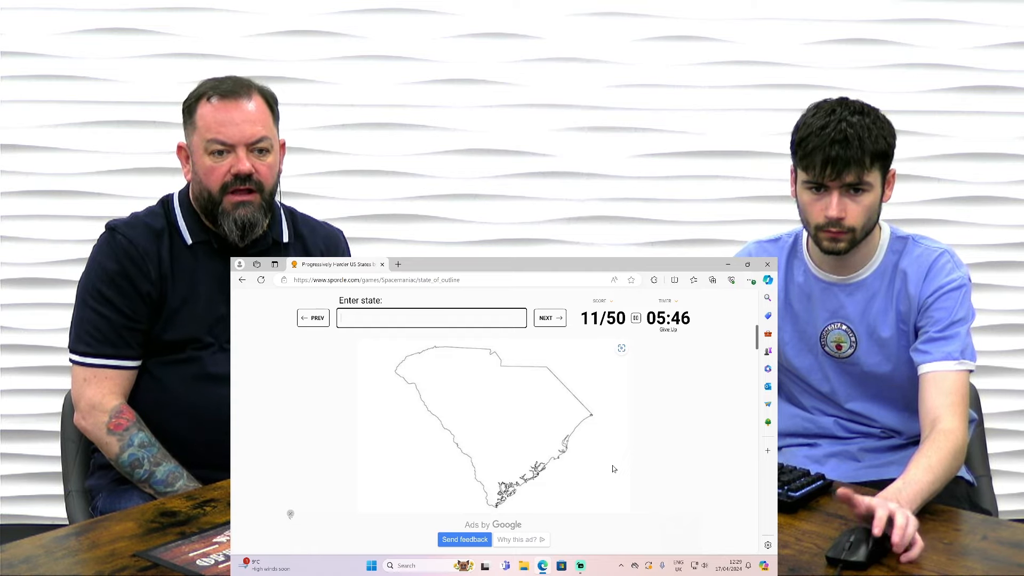
pyautogui.write('south c')
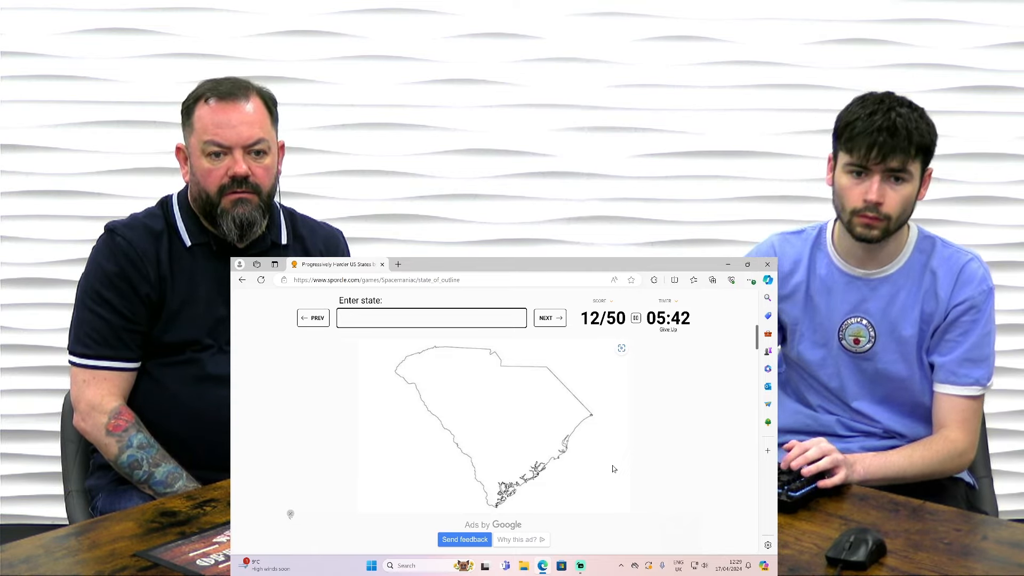
# Name Utah and Arkansas, trying a 'new' guess, bringing the score to 14/50.
pyautogui.click(549, 318)
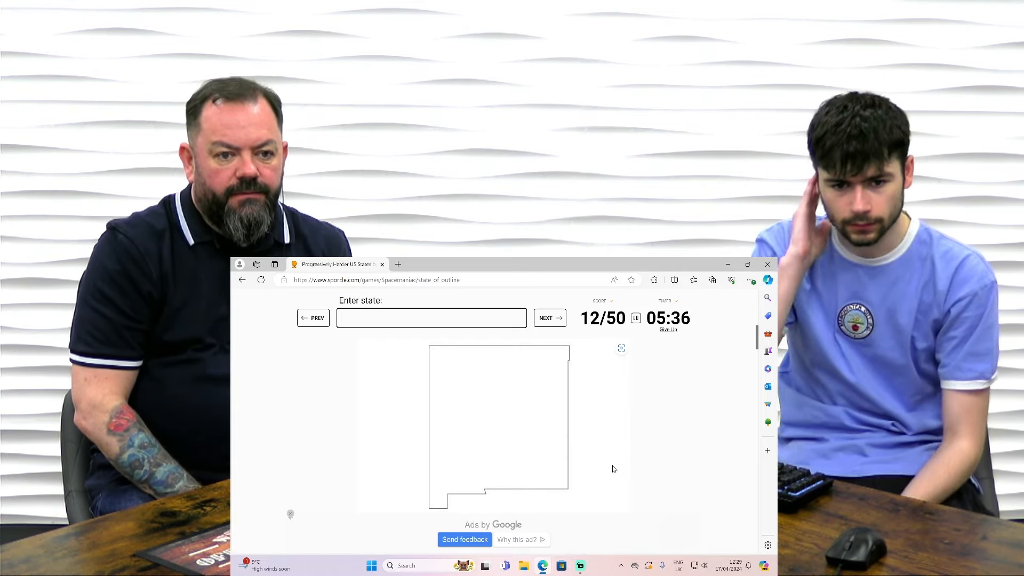
pyautogui.write('uta')
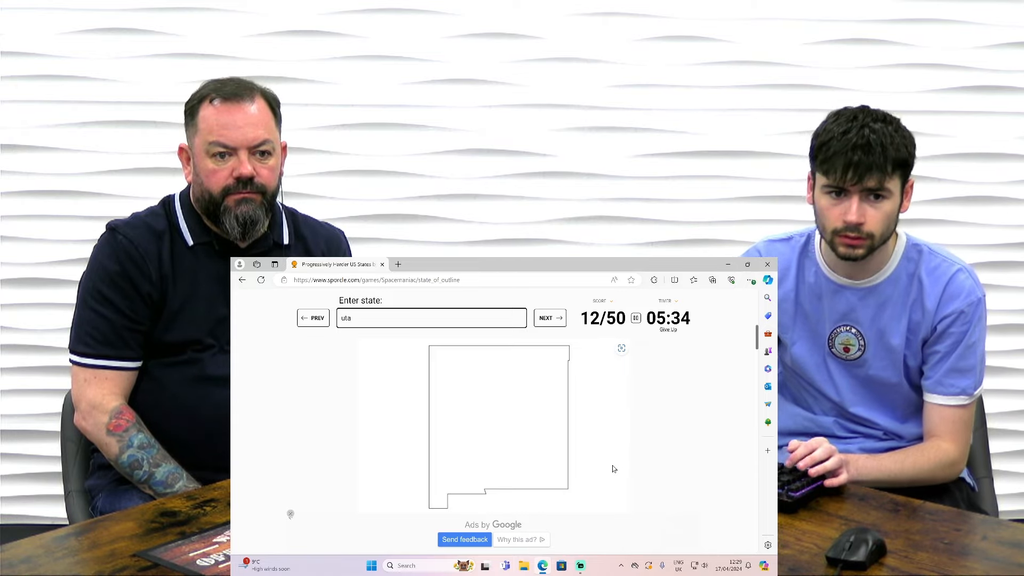
pyautogui.write('new')
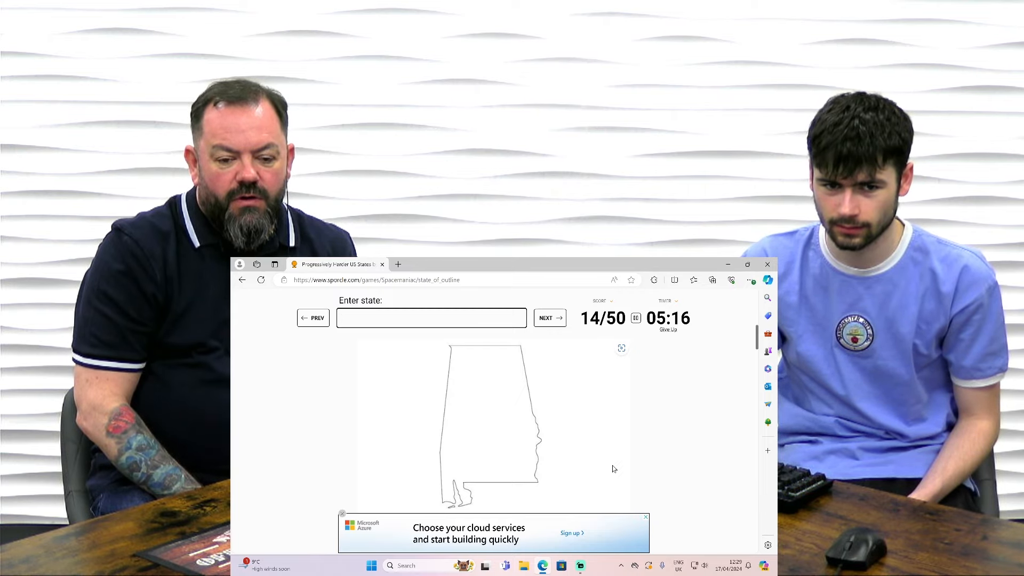
pyautogui.write('arkansas')
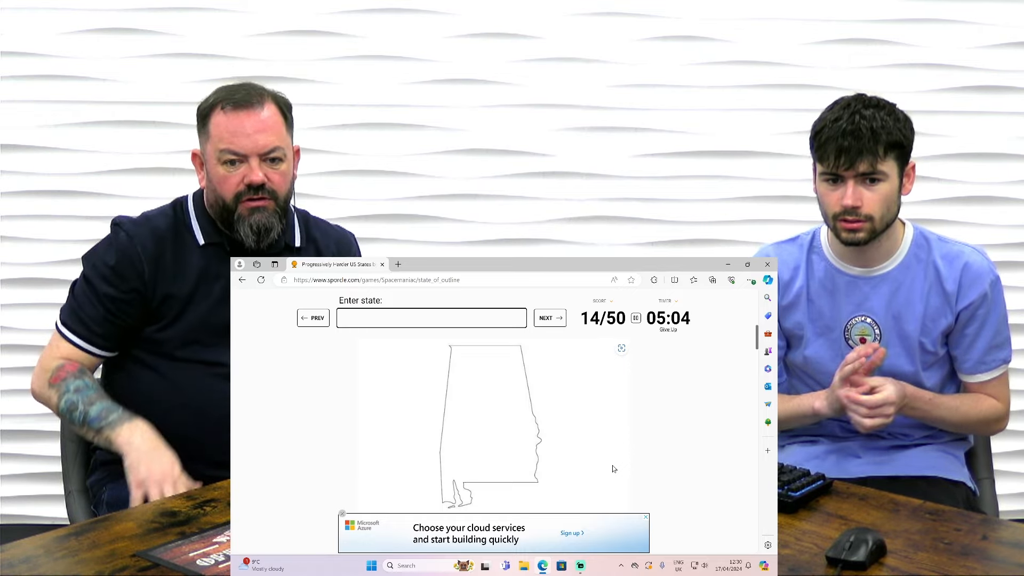
# Try Mississippi and name Alabama for the current outlines.
pyautogui.write('a')
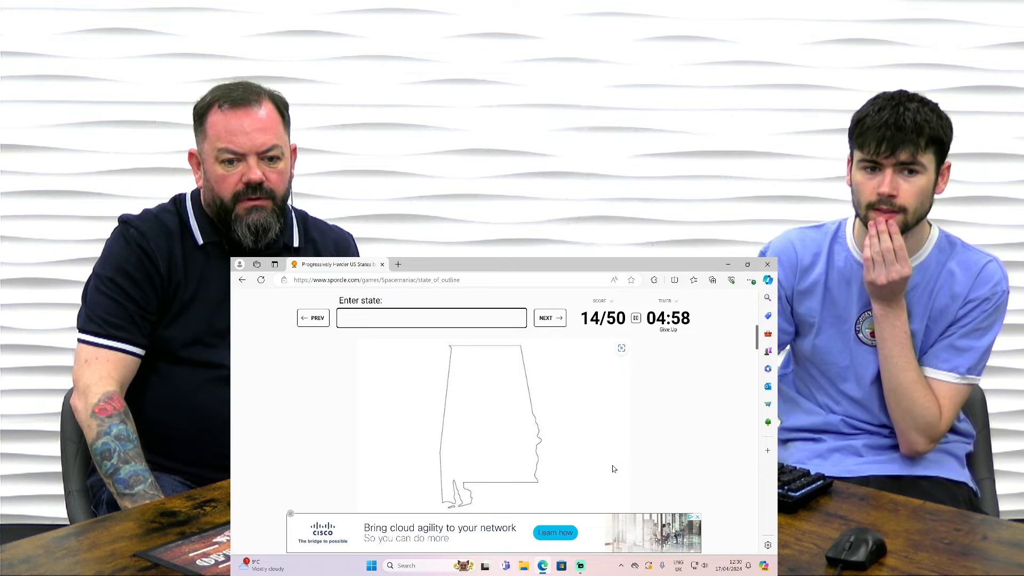
pyautogui.write('missi')
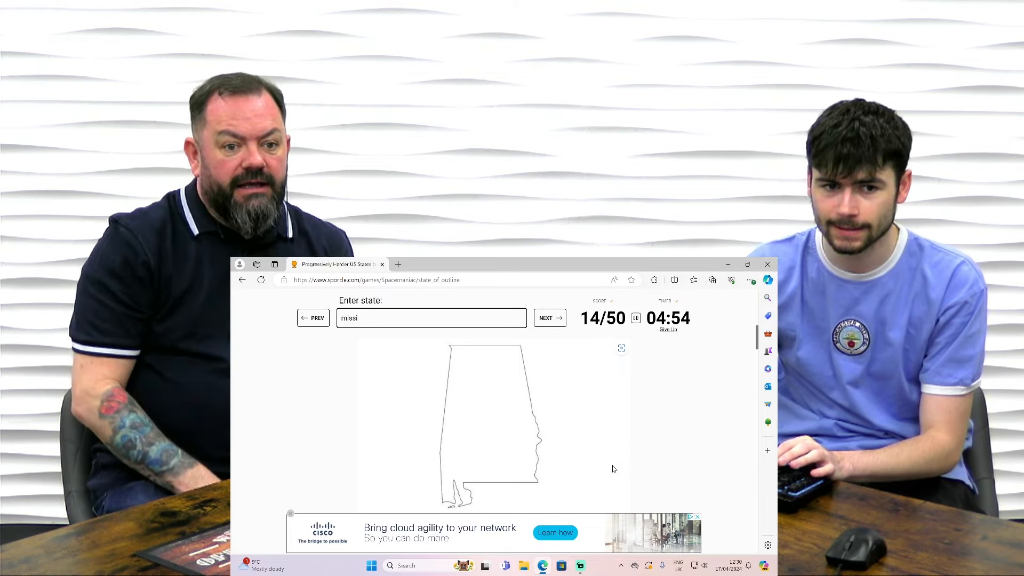
pyautogui.write('alab')
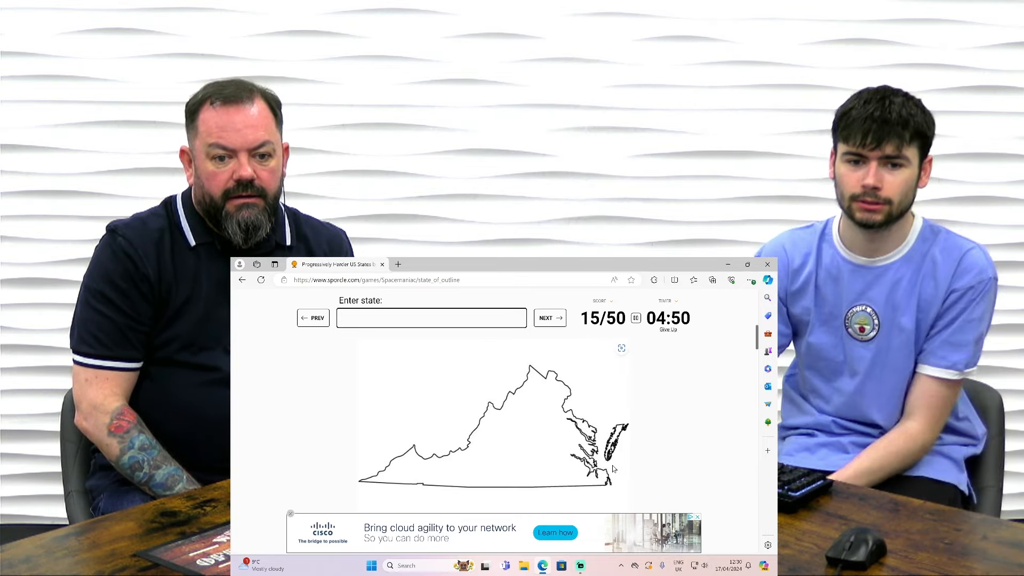
pyautogui.write('v')
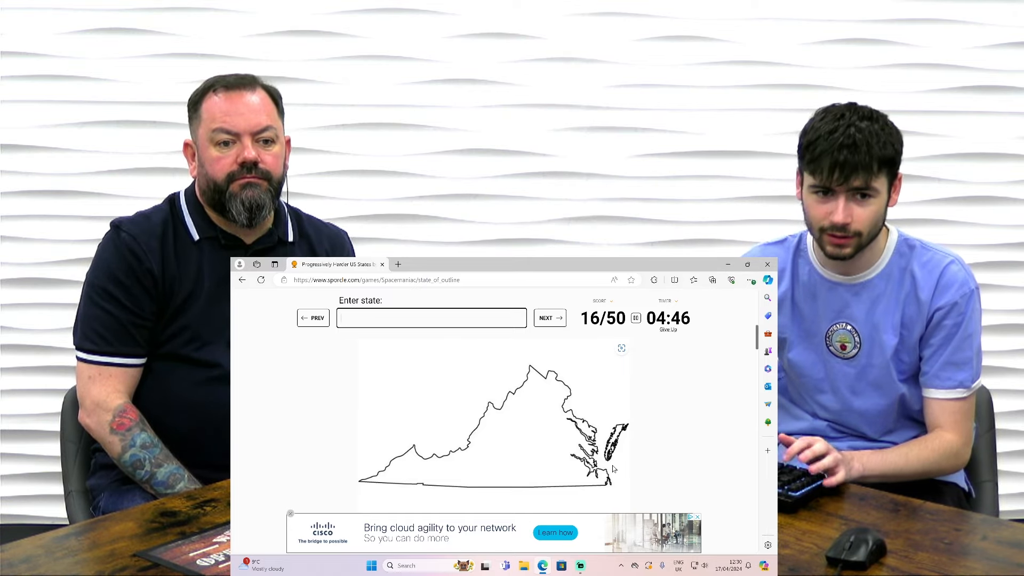
# Skip an outline, then name Georgia and Ohio to reach 17/50.
pyautogui.click(548, 318)
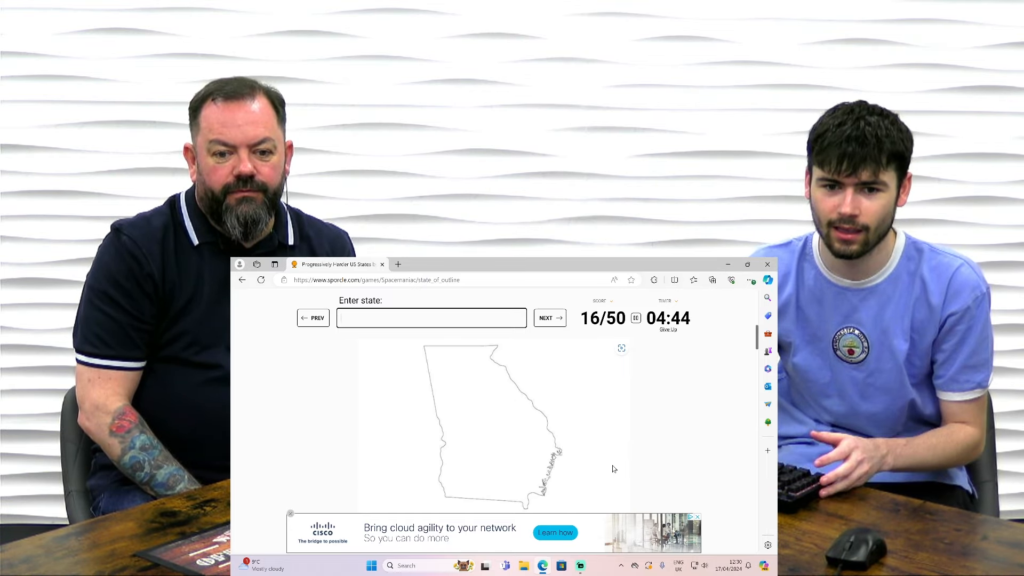
pyautogui.write('geo')
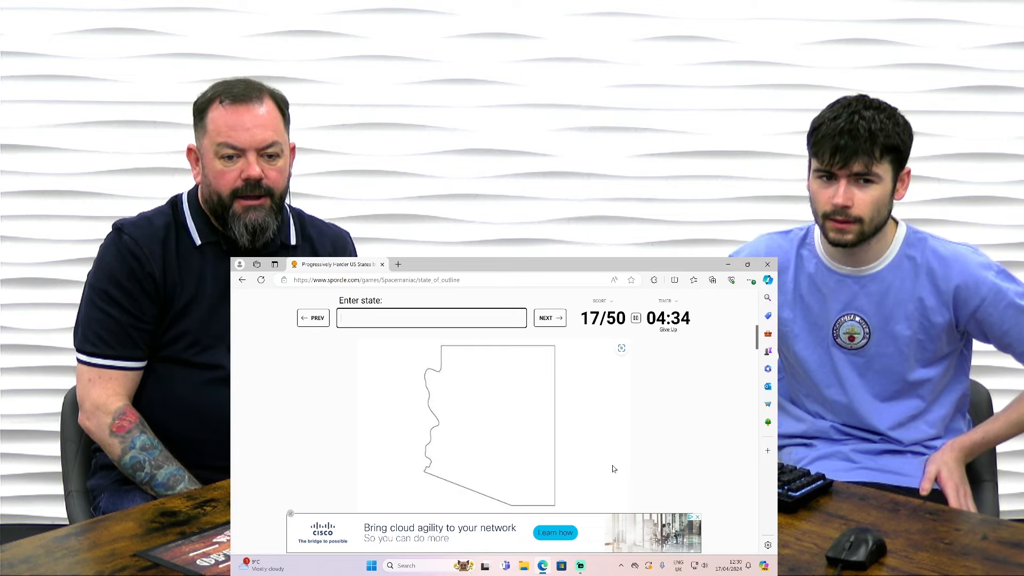
pyautogui.write('miss')
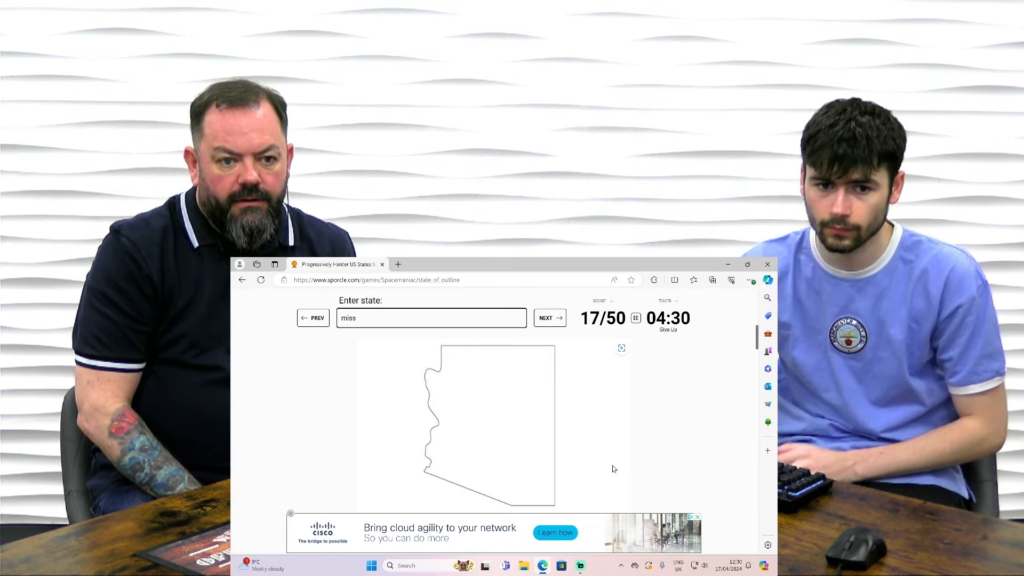
pyautogui.write('ohi')
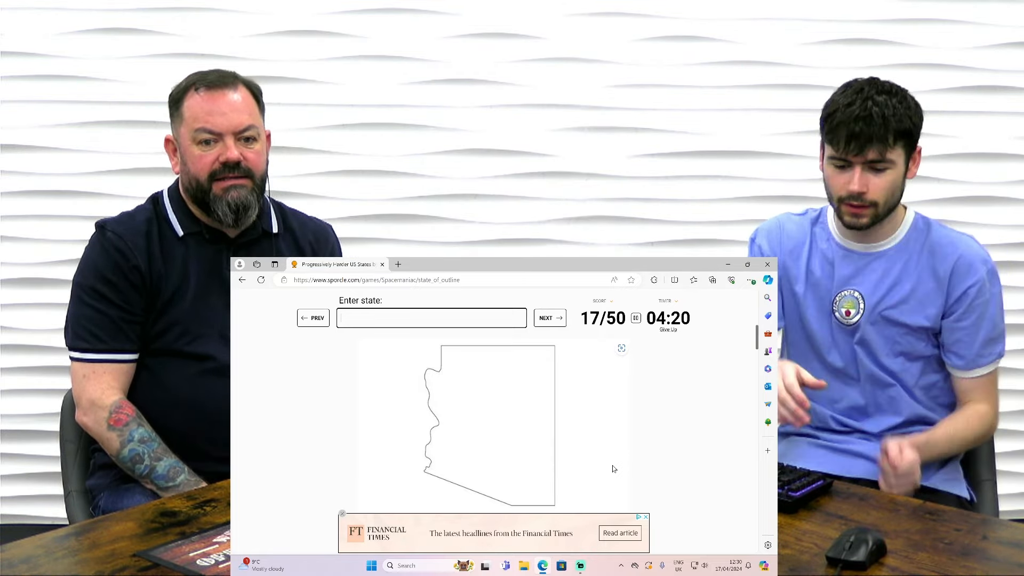
# Name Idaho and skip the New Jersey outline for now.
pyautogui.click(549, 318)
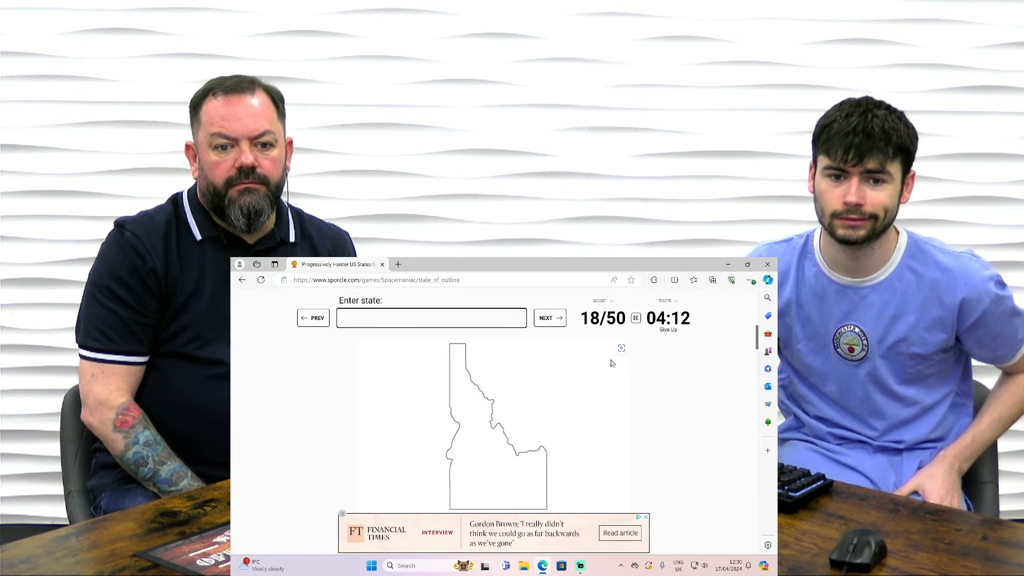
pyautogui.write('idag')
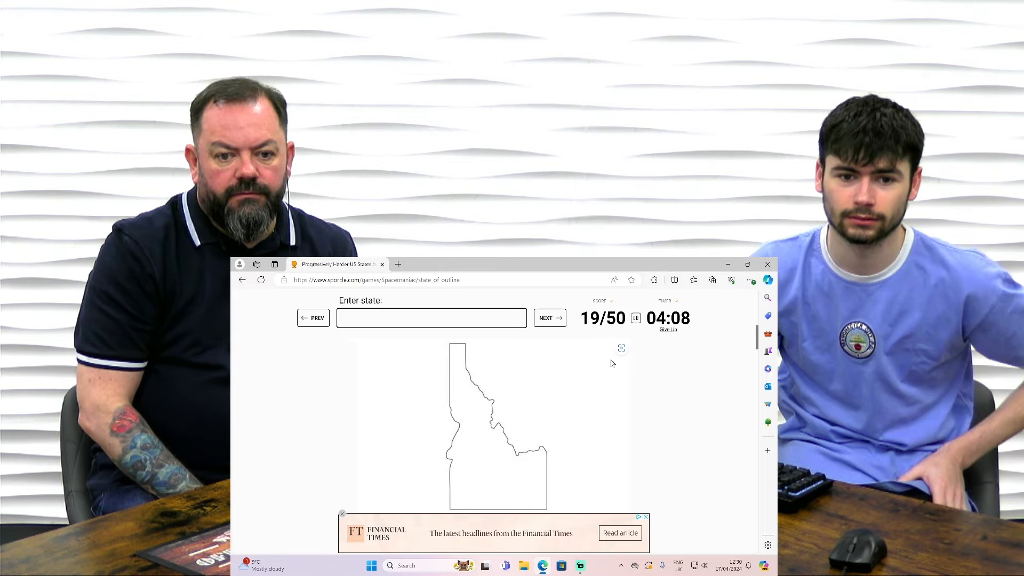
pyautogui.write('m')
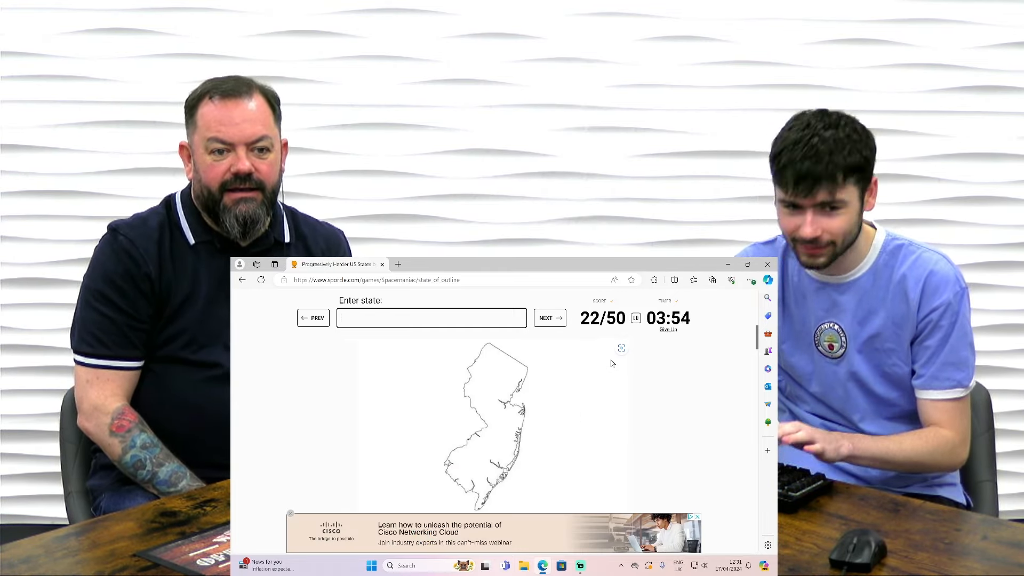
pyautogui.click(549, 318)
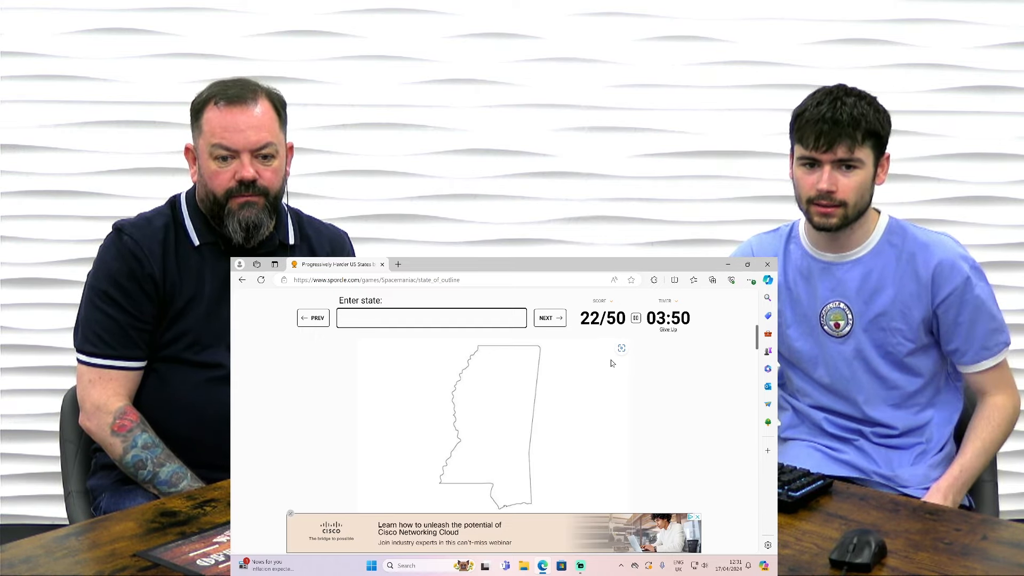
# Name Mississippi, Wyoming and Colorado to reach 25/50, then skip an outline.
pyautogui.write('missis')
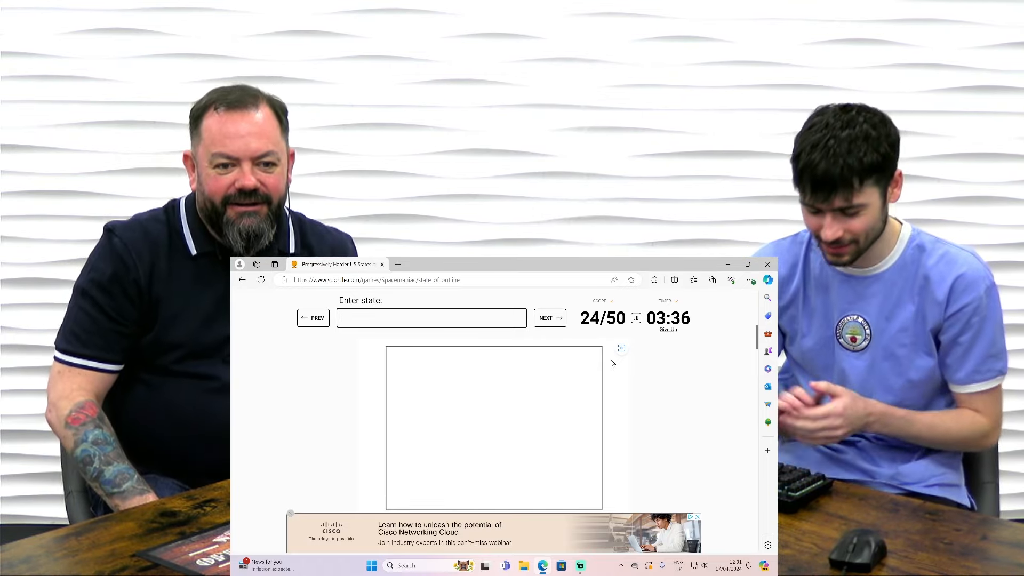
pyautogui.write('wyoming')
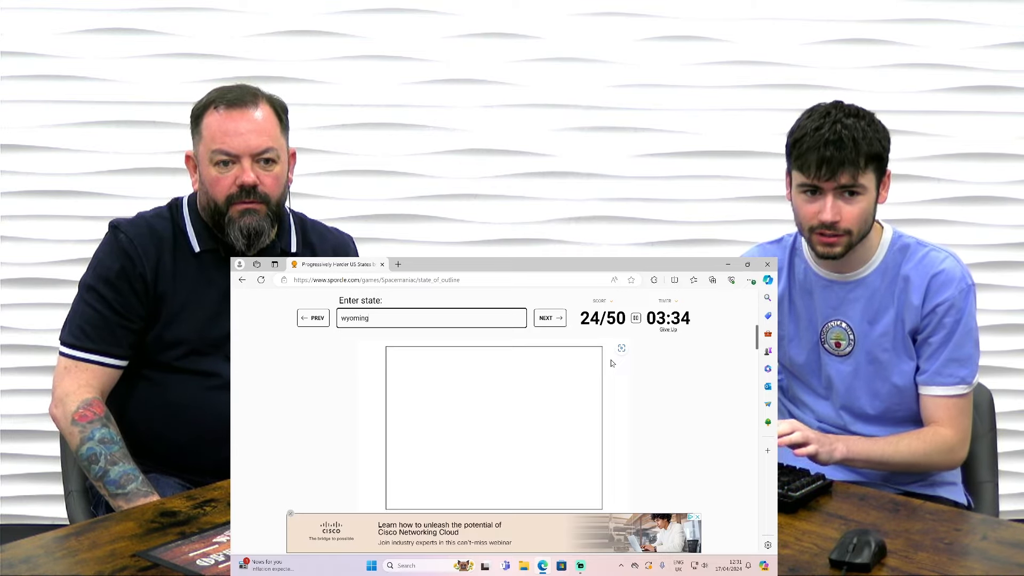
pyautogui.write('colora')
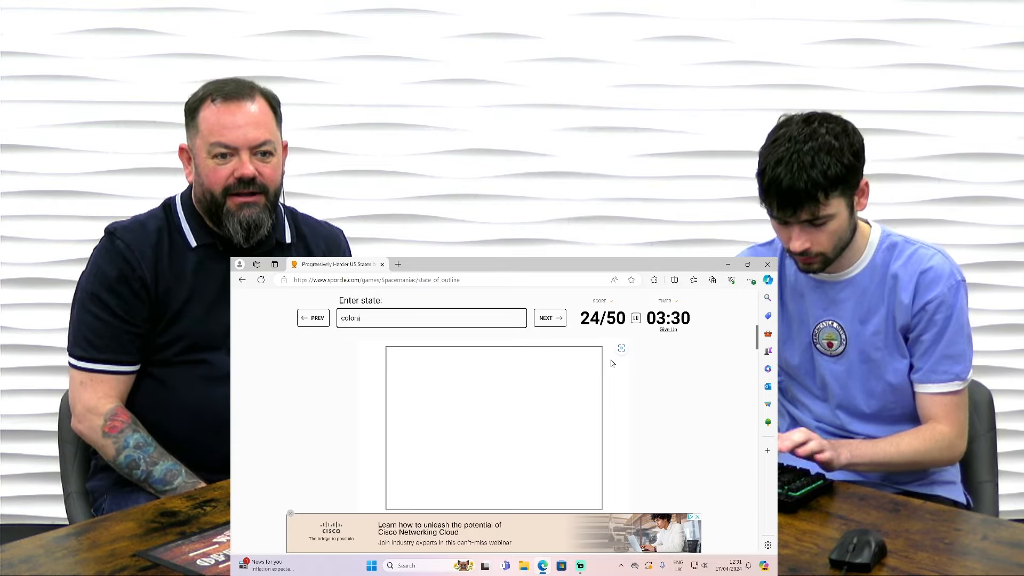
pyautogui.click(549, 318)
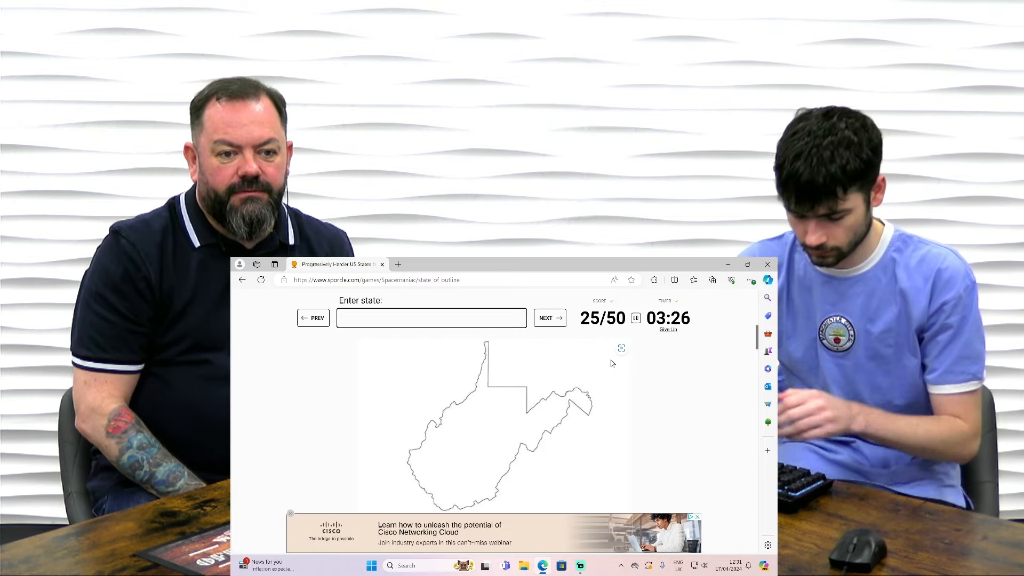
# Name West Virginia and Rhode Island, erasing a wrong New Hampshire guess, reaching 27/50.
pyautogui.write('west virg')
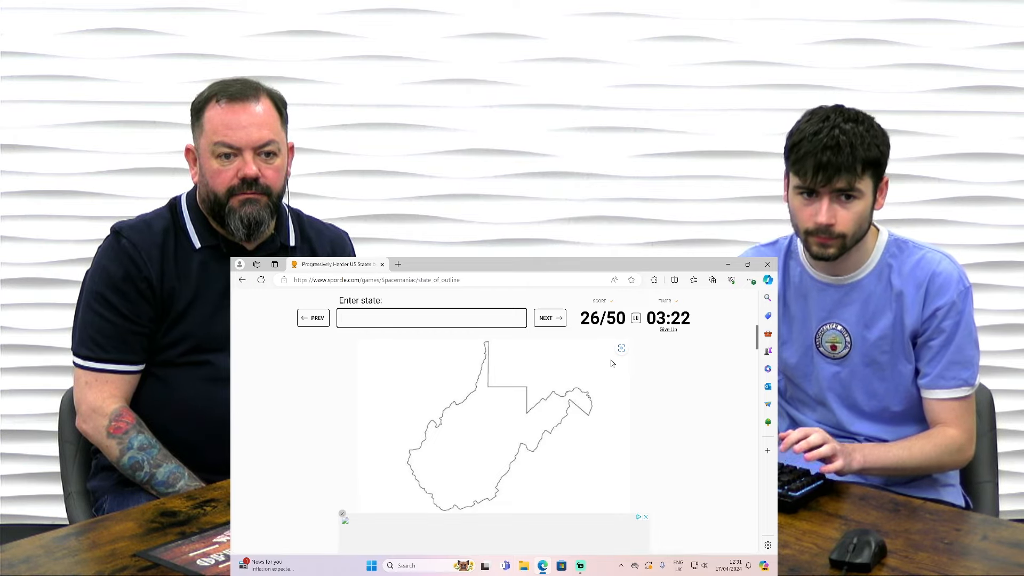
pyautogui.click(548, 318)
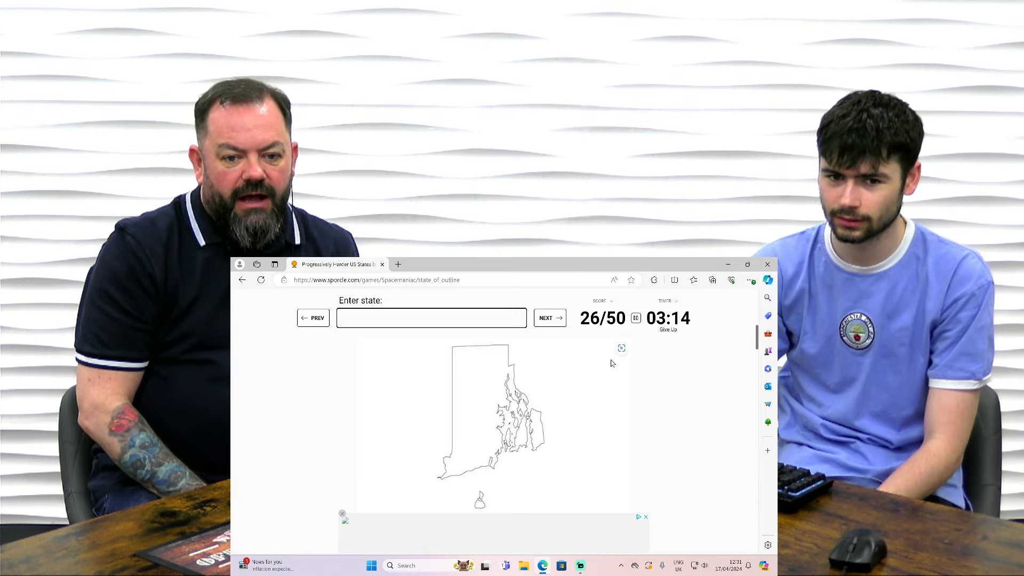
pyautogui.write('new ha')
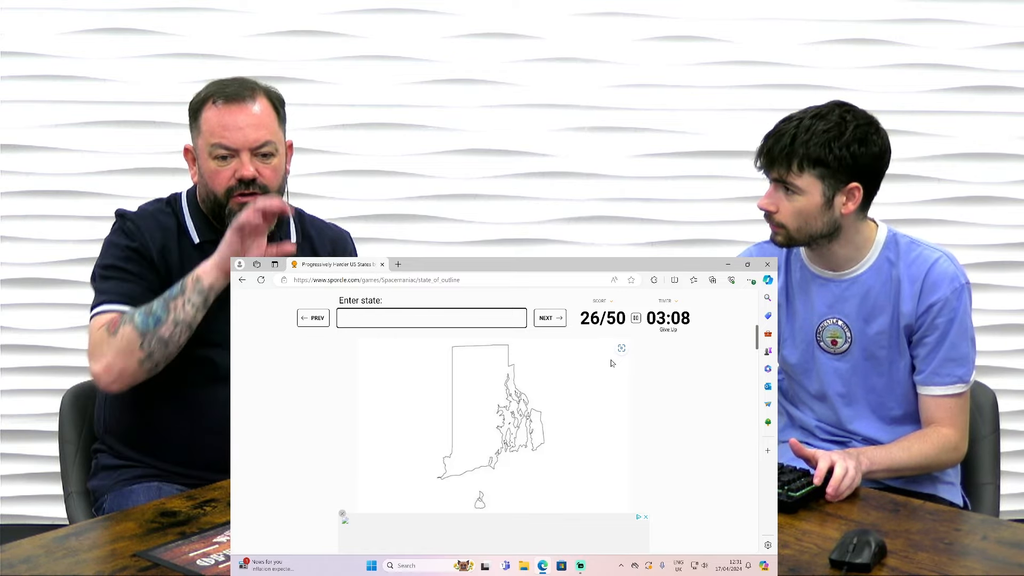
pyautogui.write('ma')
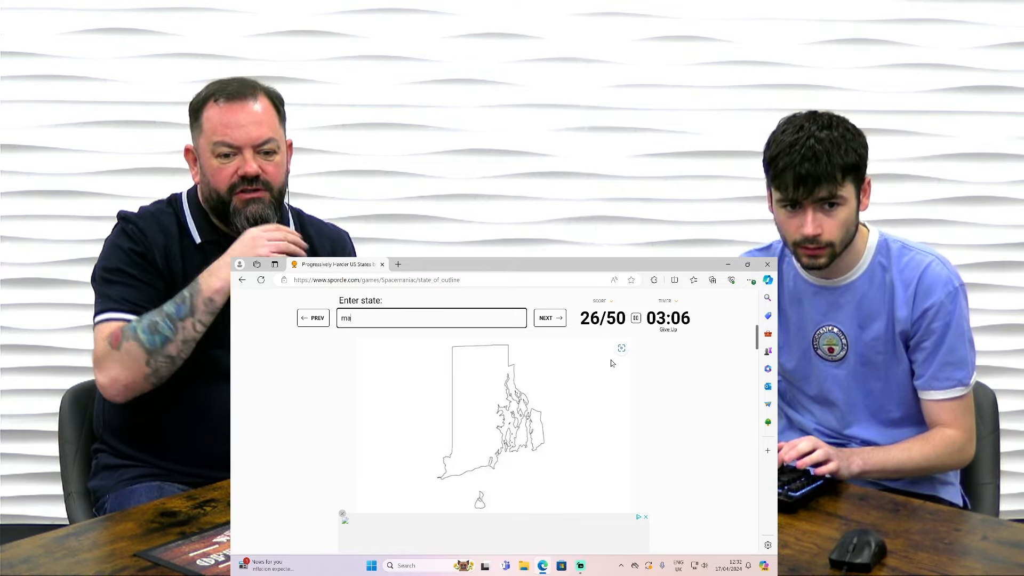
pyautogui.press('backspace')
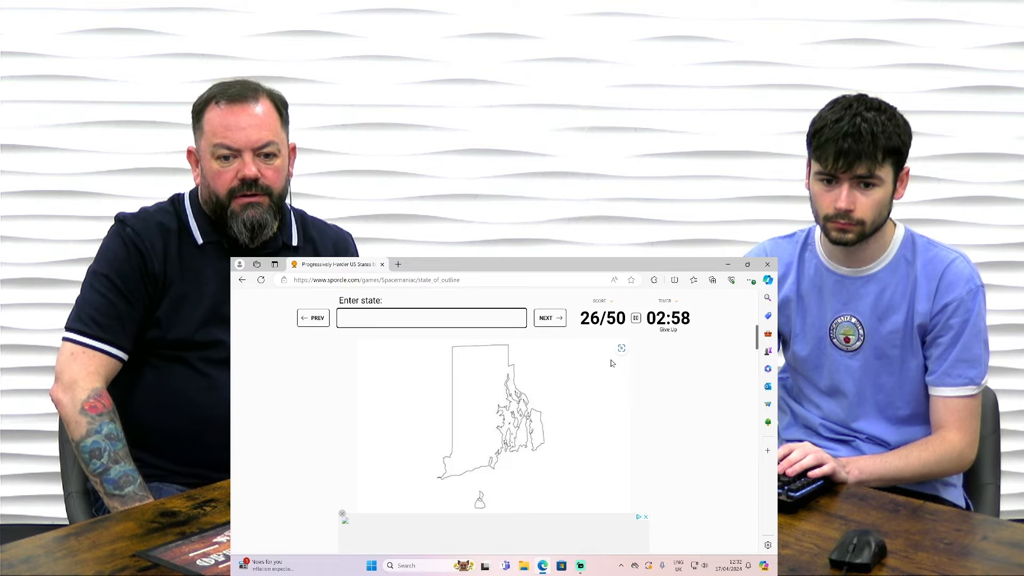
pyautogui.write('rhode')
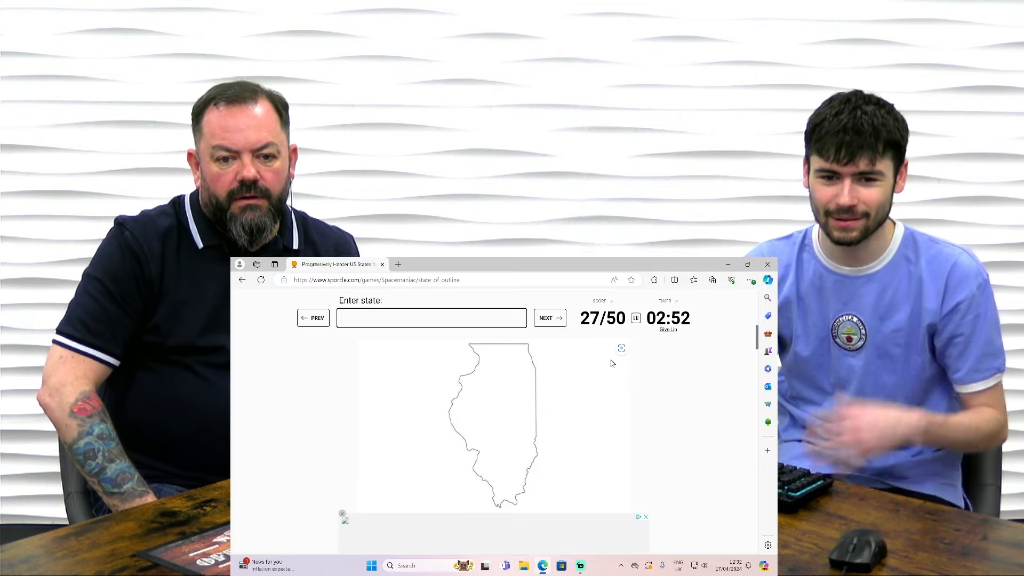
# Name Illinois and Louisiana to bring the score to 29/50.
pyautogui.write('il')
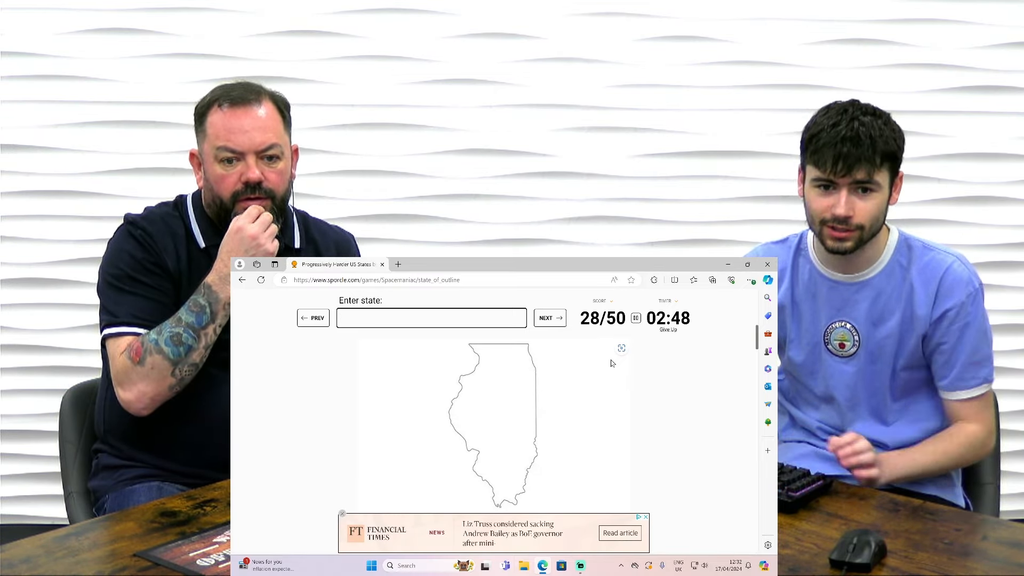
pyautogui.click(549, 318)
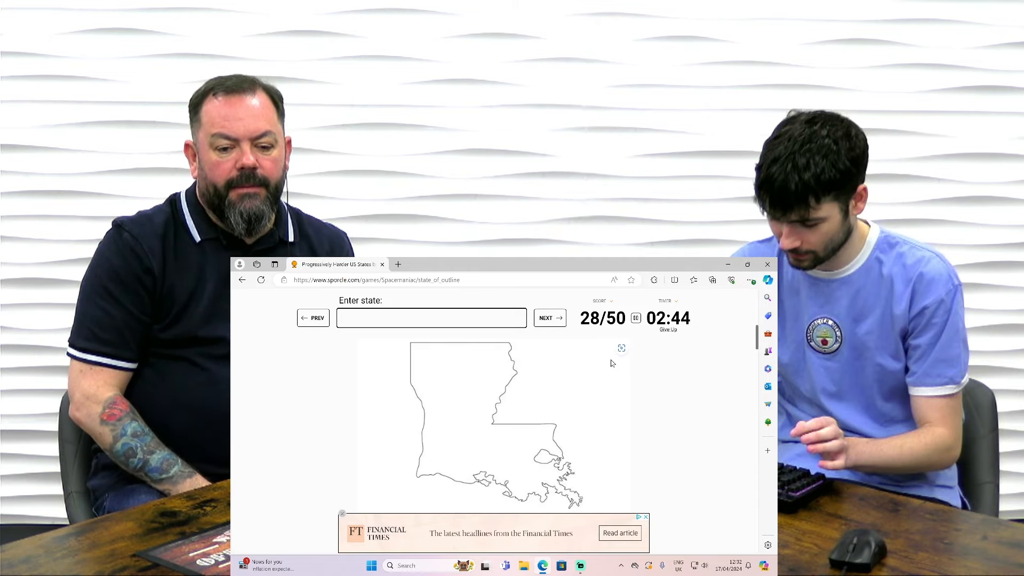
pyautogui.write('louisi')
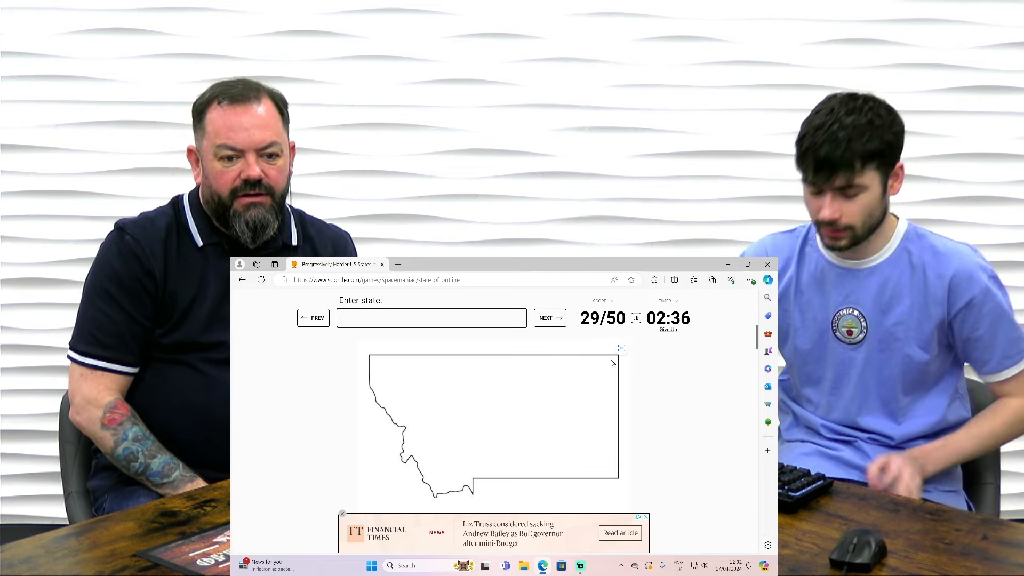
# Try Pennsylvania, Nebraska and Iowa, skip the outline, then name Tennessee for 30/50.
pyautogui.write('pennsylv')
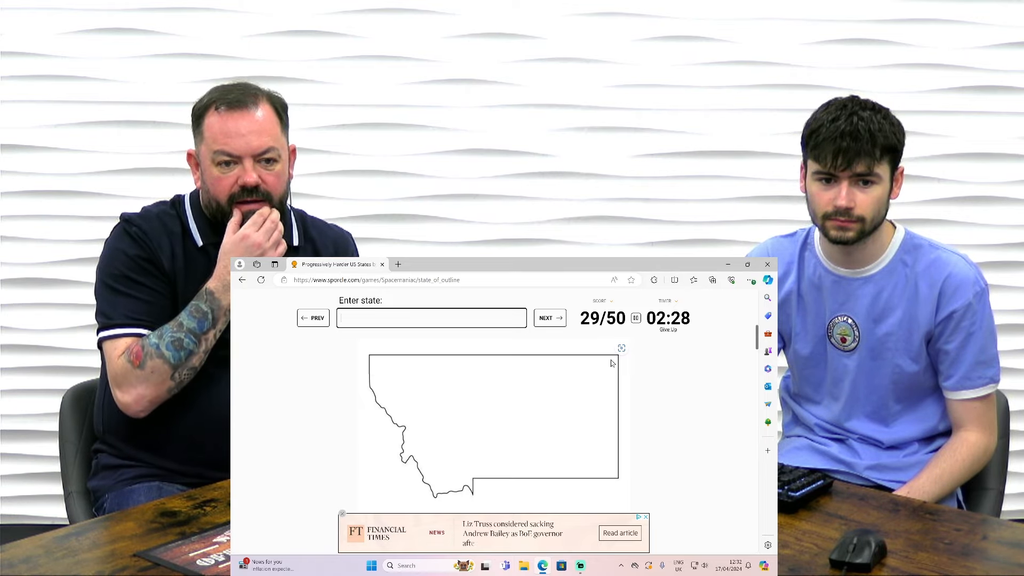
pyautogui.write('nebr')
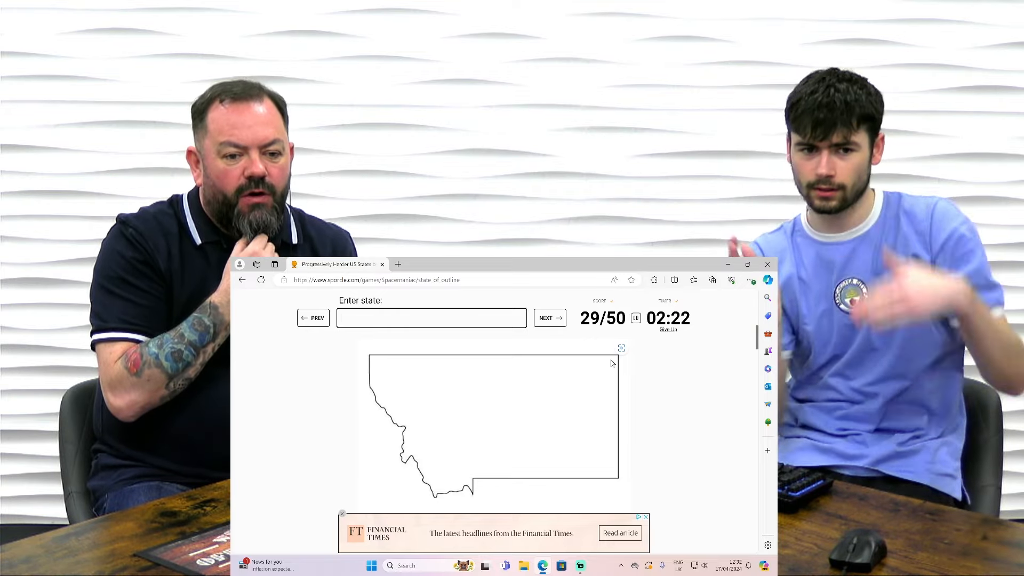
pyautogui.write('iowa')
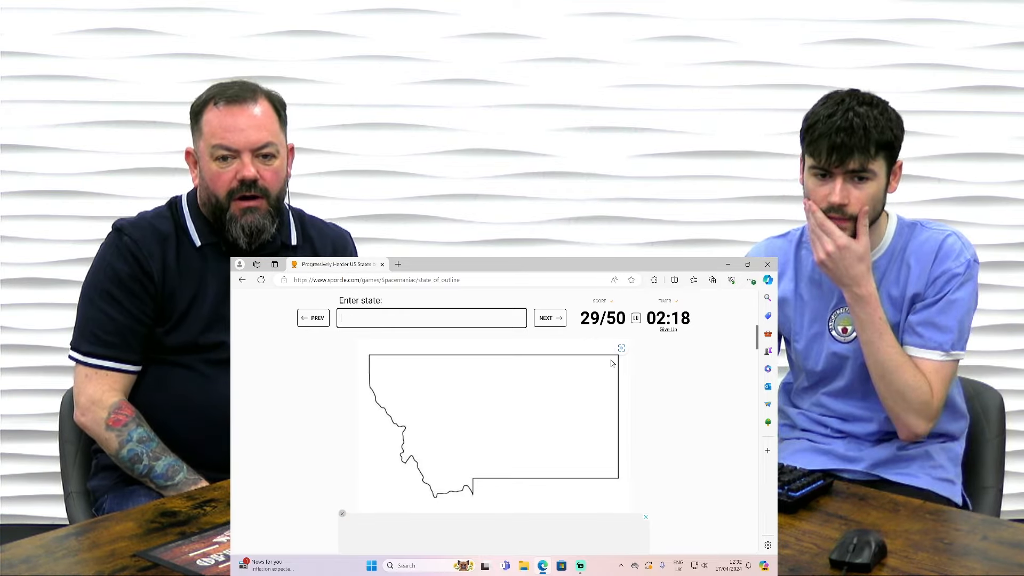
pyautogui.click(549, 318)
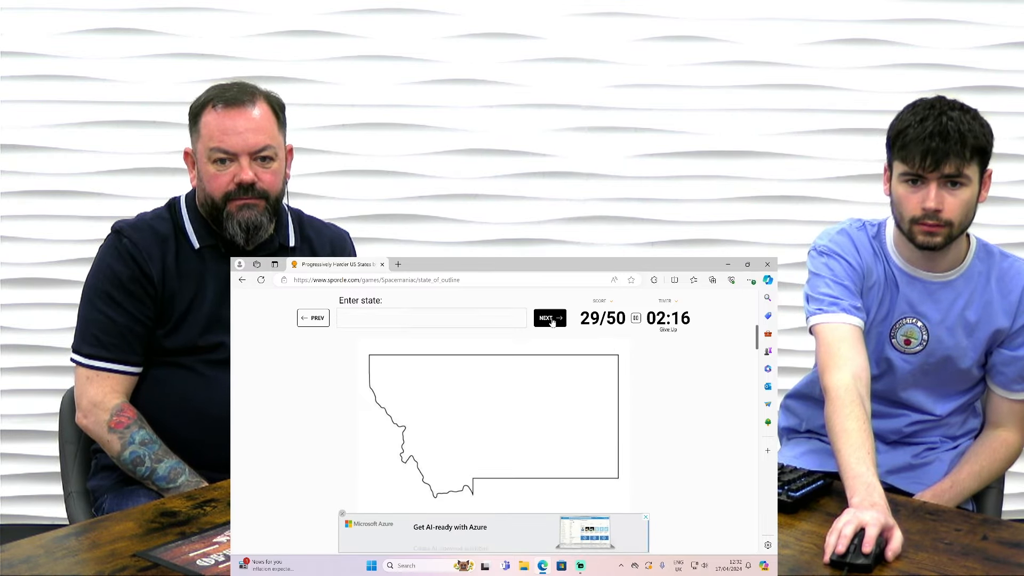
pyautogui.write('te')
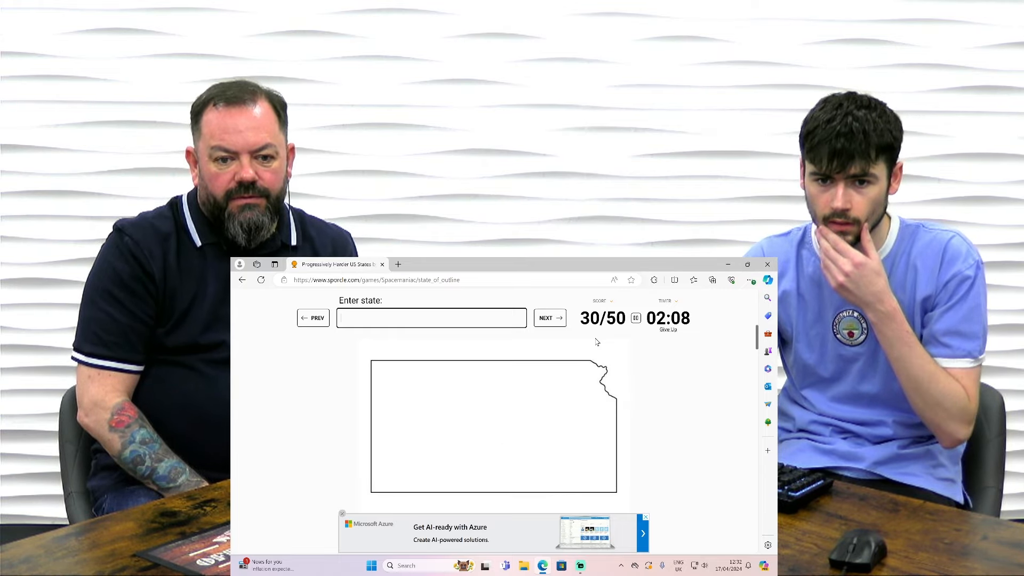
# Try Wyoming, Iowa and Montana against the rectangular outline.
pyautogui.write('wyoming')
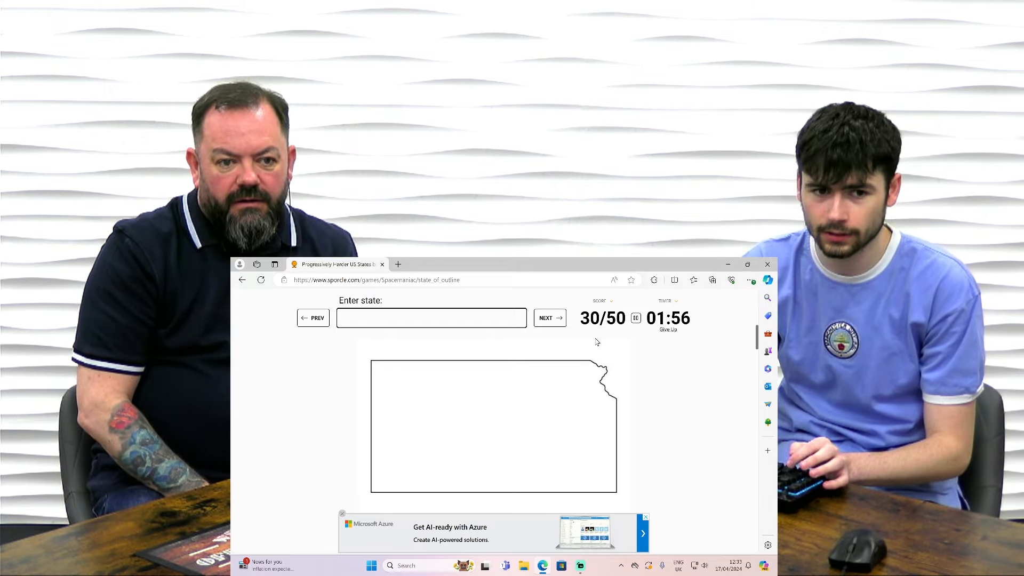
pyautogui.write('io')
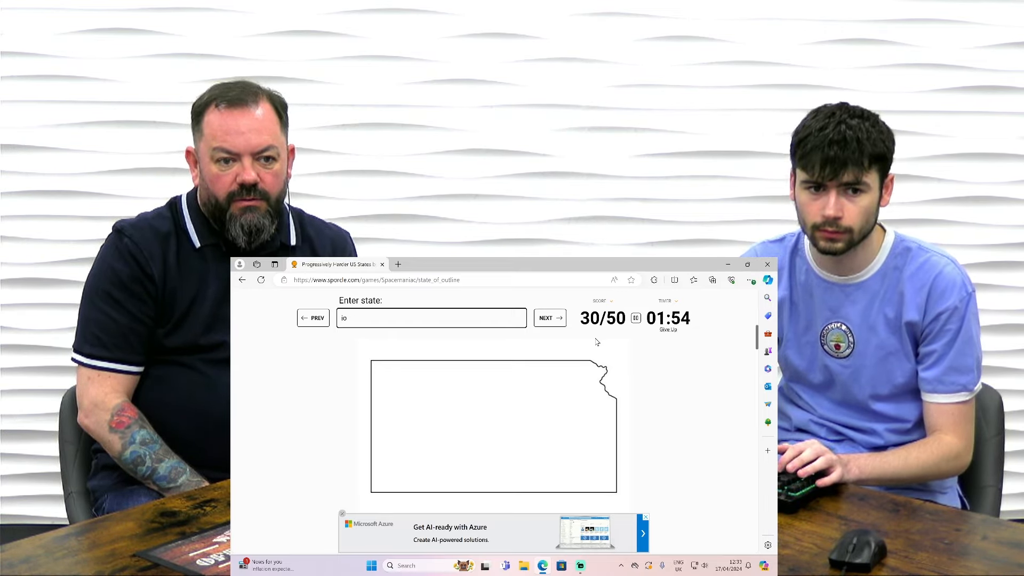
pyautogui.write('m')
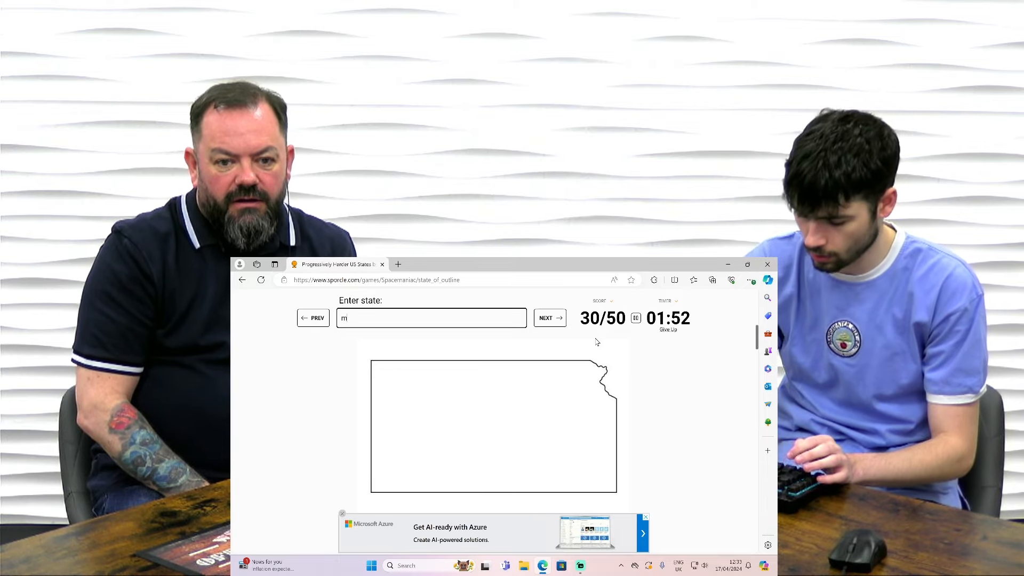
pyautogui.write('ontana')
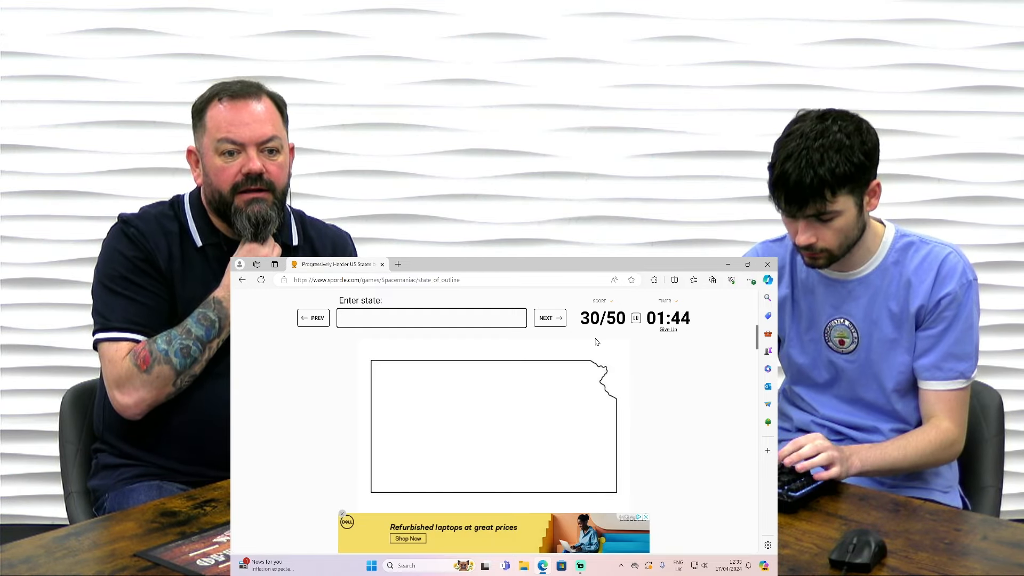
# Try Missouri and Pennsylvania until Kansas is accepted at 31/50.
pyautogui.write('missouri')
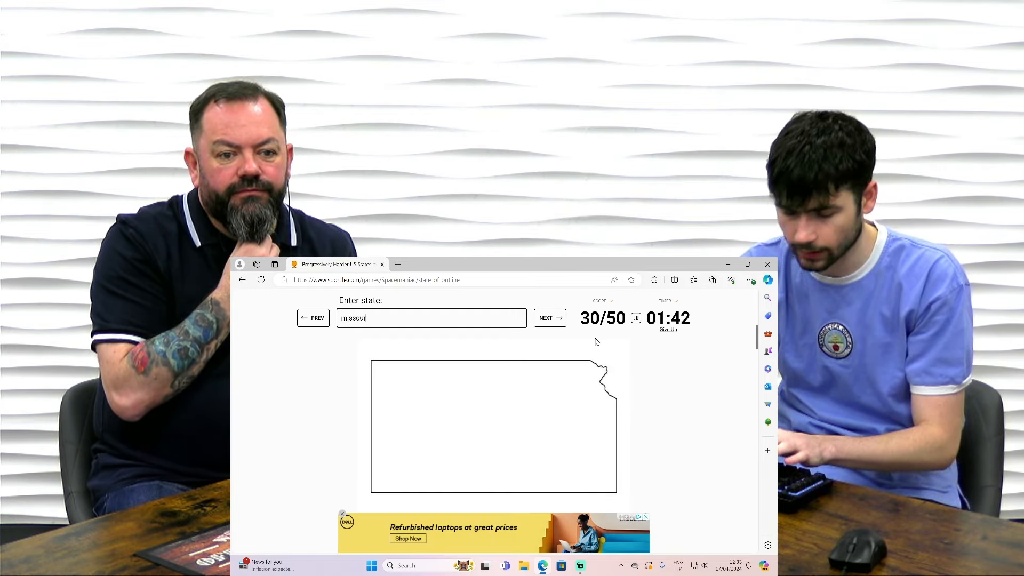
pyautogui.write('mis')
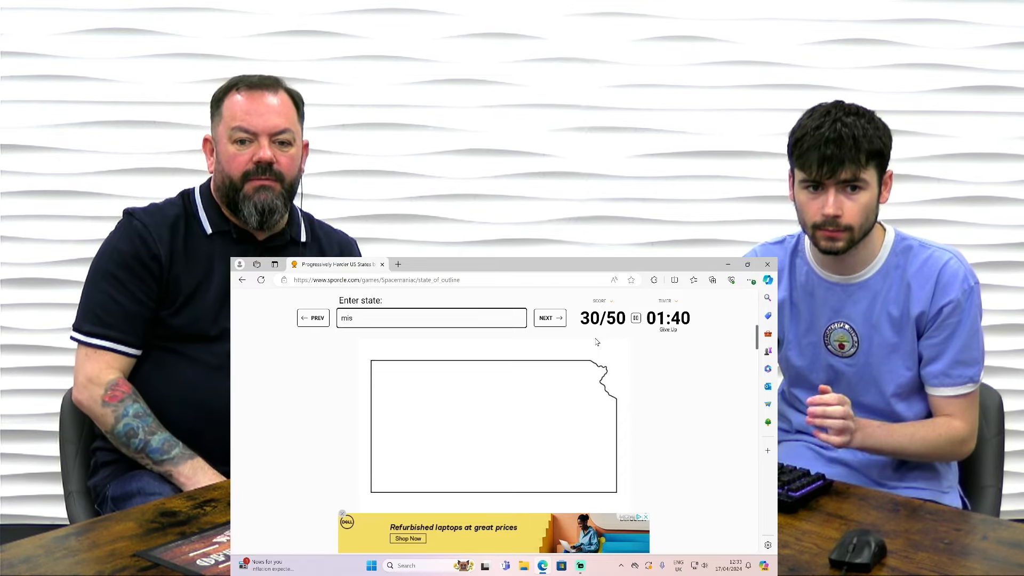
pyautogui.write('penn')
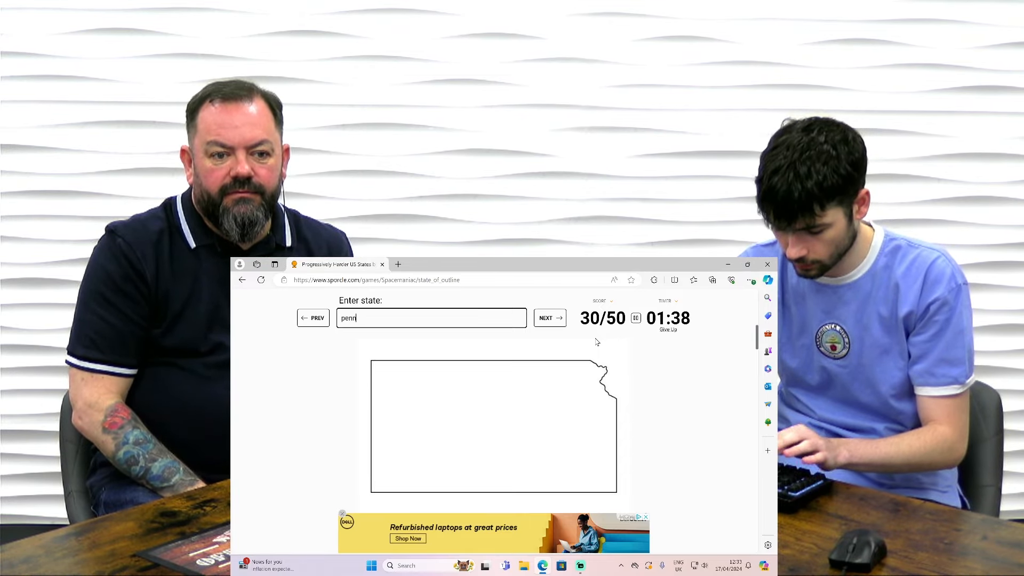
pyautogui.write('sylvania')
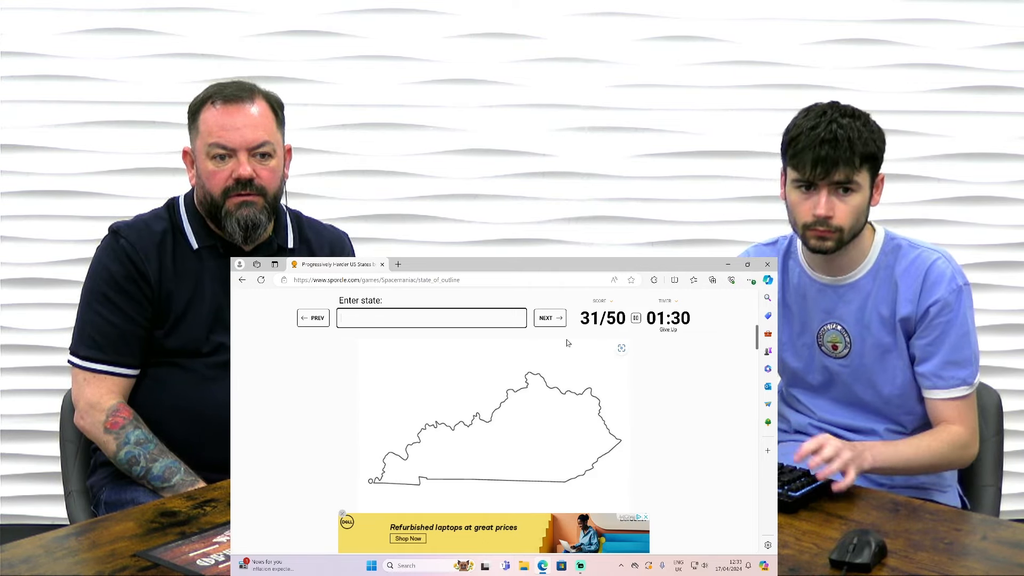
# Skip the wavy outline, then name Pennsylvania, Arkansas and New Hampshire for 34/50.
pyautogui.click(548, 318)
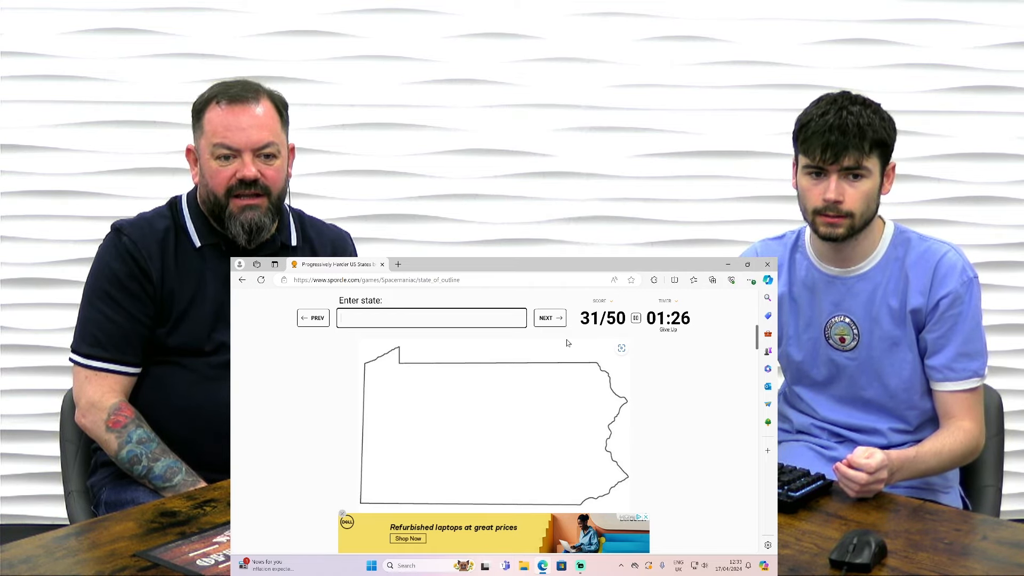
pyautogui.write('ner')
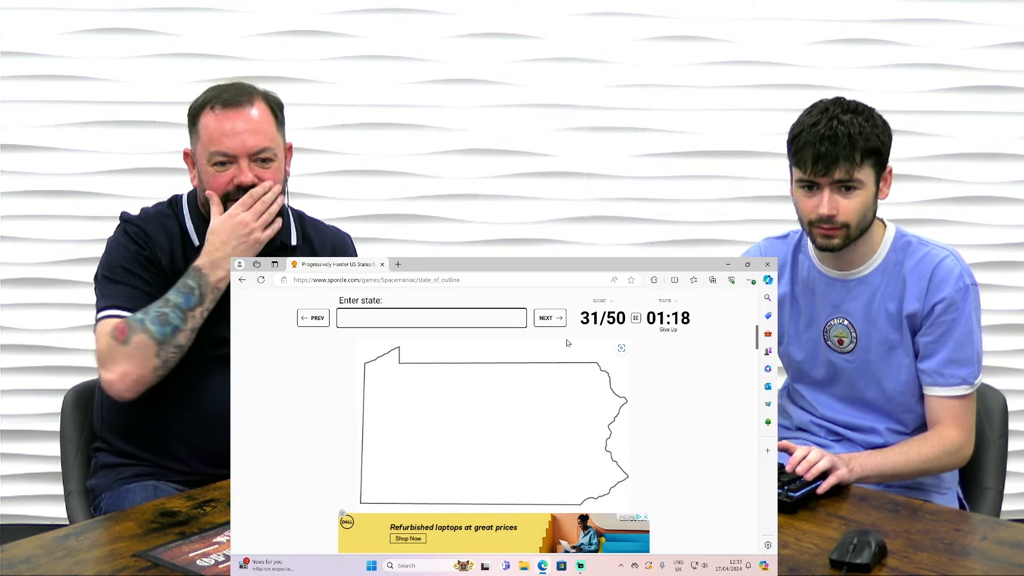
pyautogui.write('pennsy')
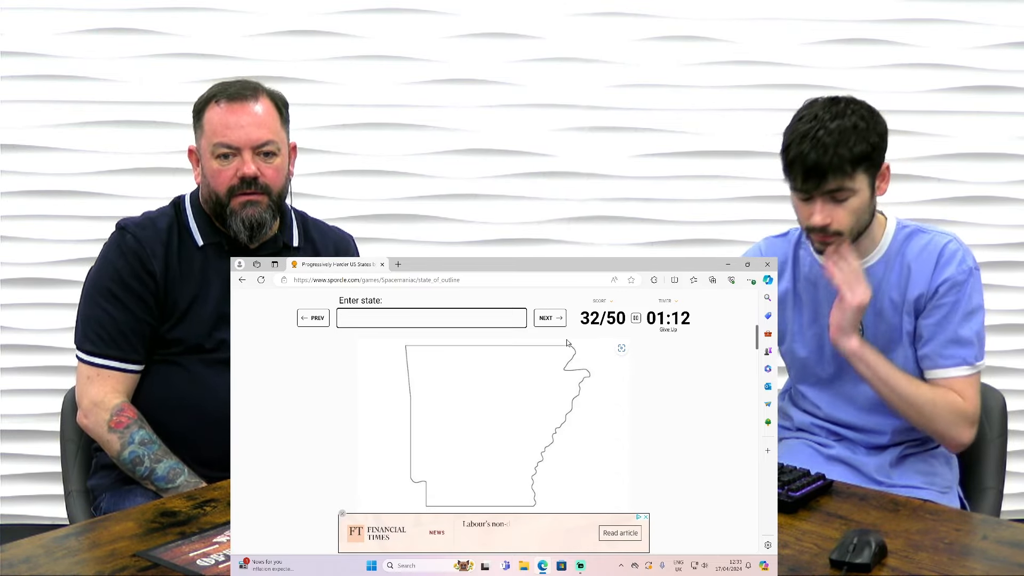
pyautogui.write('missouri')
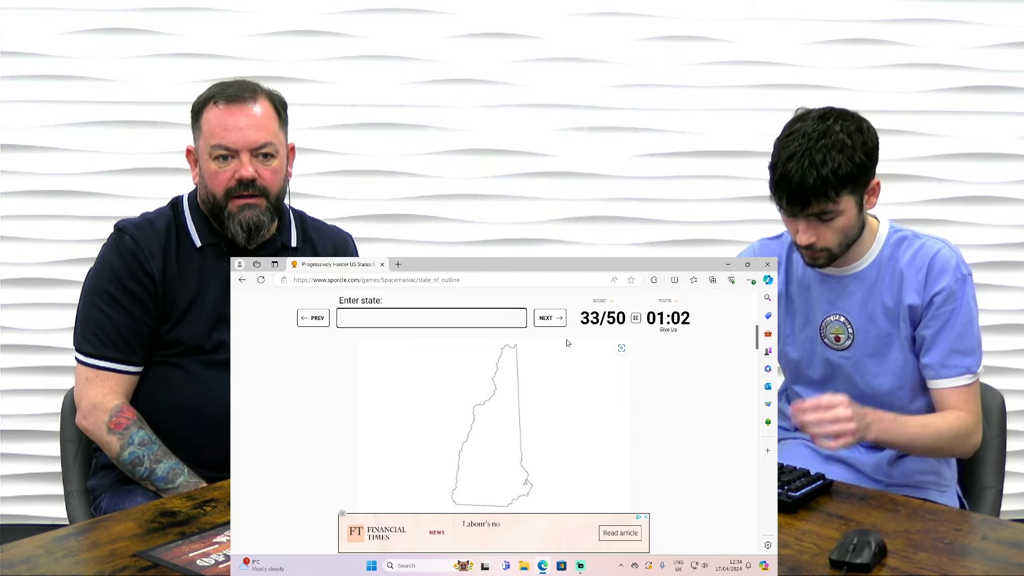
pyautogui.write('vermob')
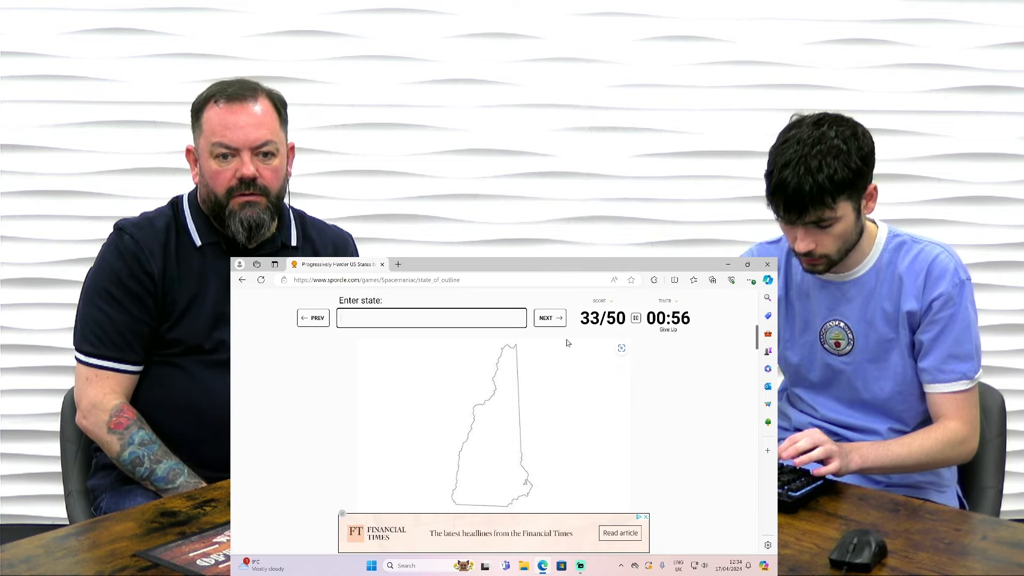
pyautogui.write('new hampshir')
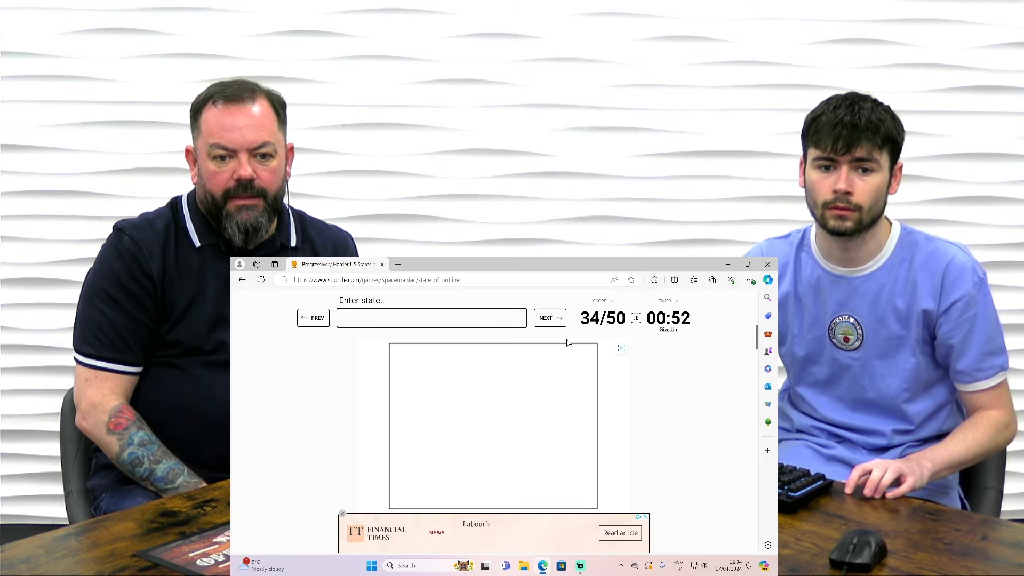
# Name Wyoming, Vermont and Oklahoma from their outlines, reaching 37 of 50.
pyautogui.write('wymo')
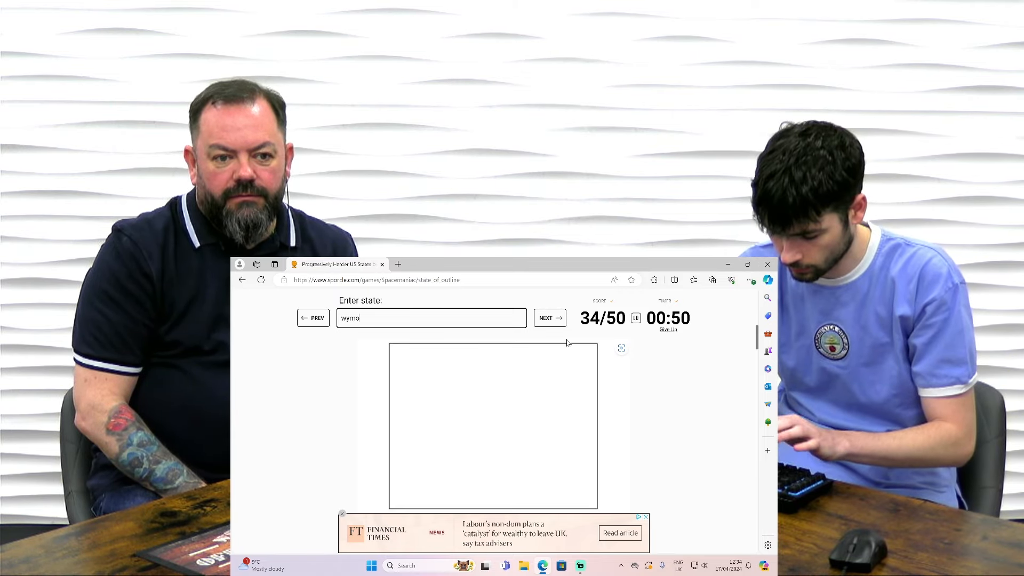
pyautogui.write('yom')
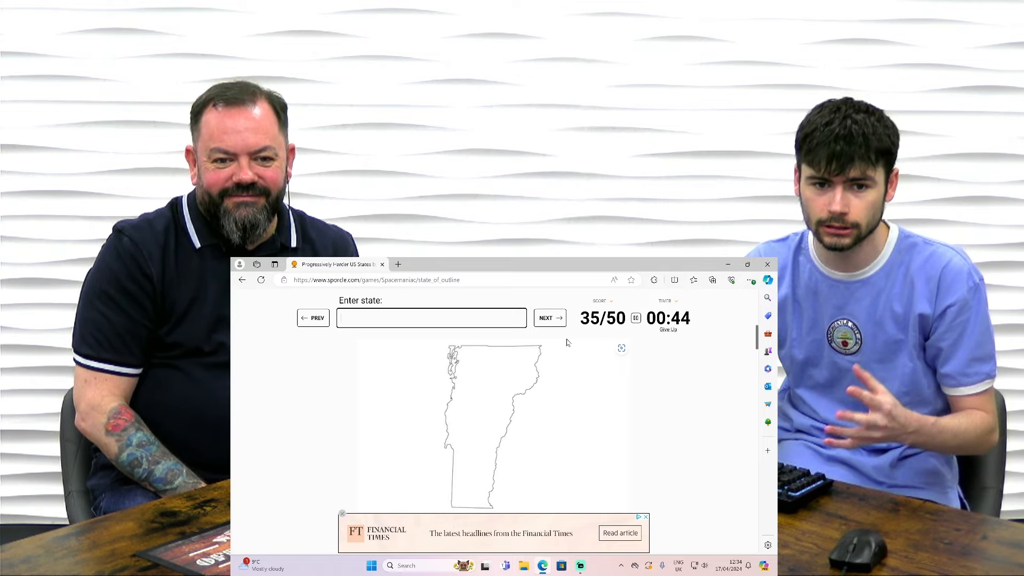
pyautogui.write('vwe')
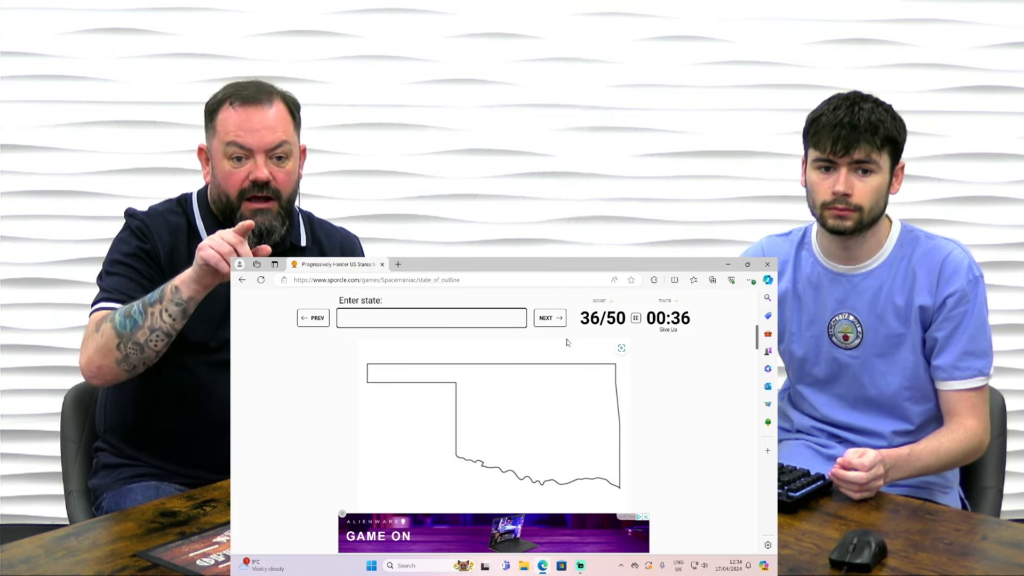
pyautogui.write('ok')
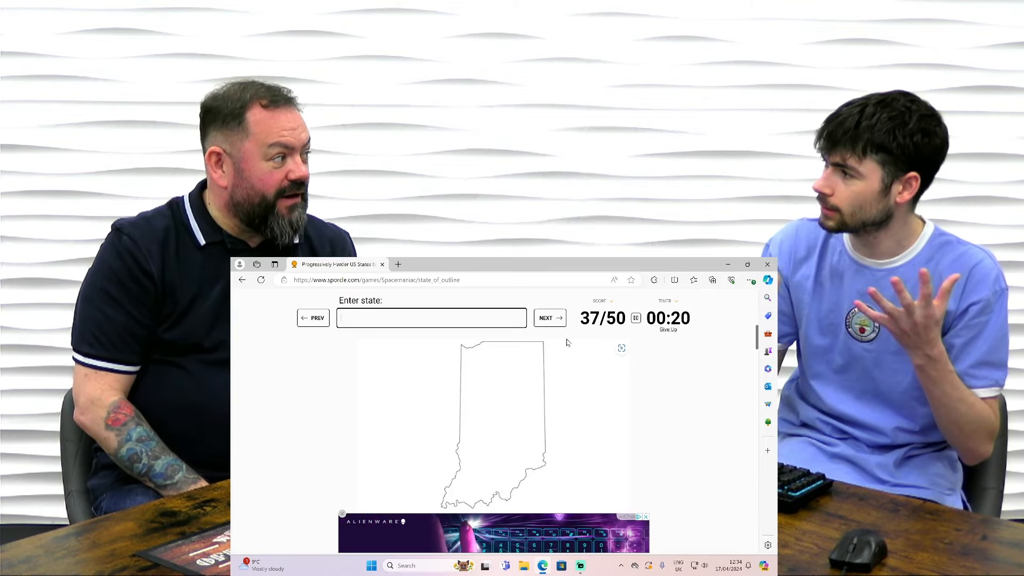
# Guess 'wis' then 'missippi' for Indiana's outline as the timer nears 00:06.
pyautogui.write('wis')
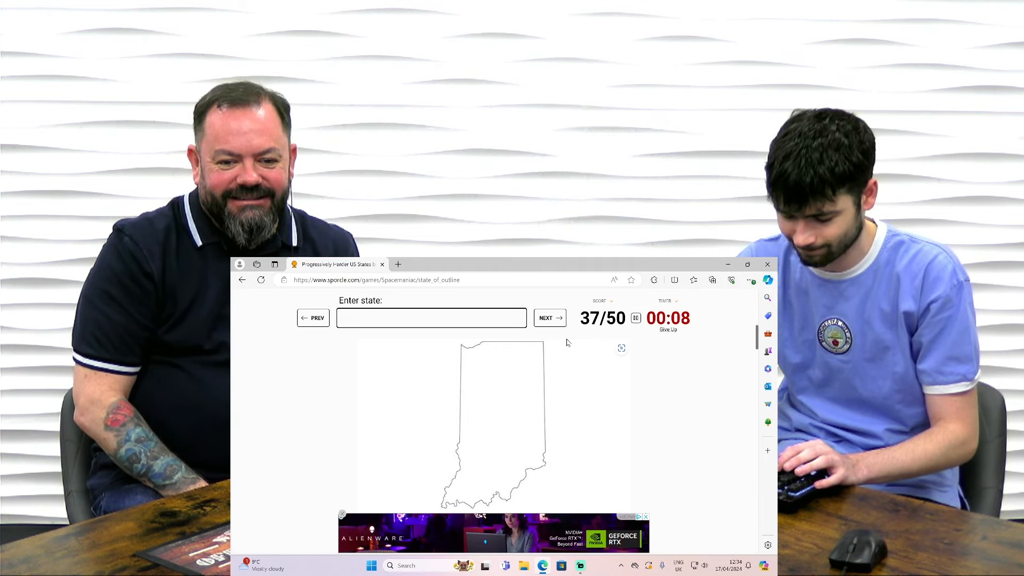
pyautogui.write('missippi')
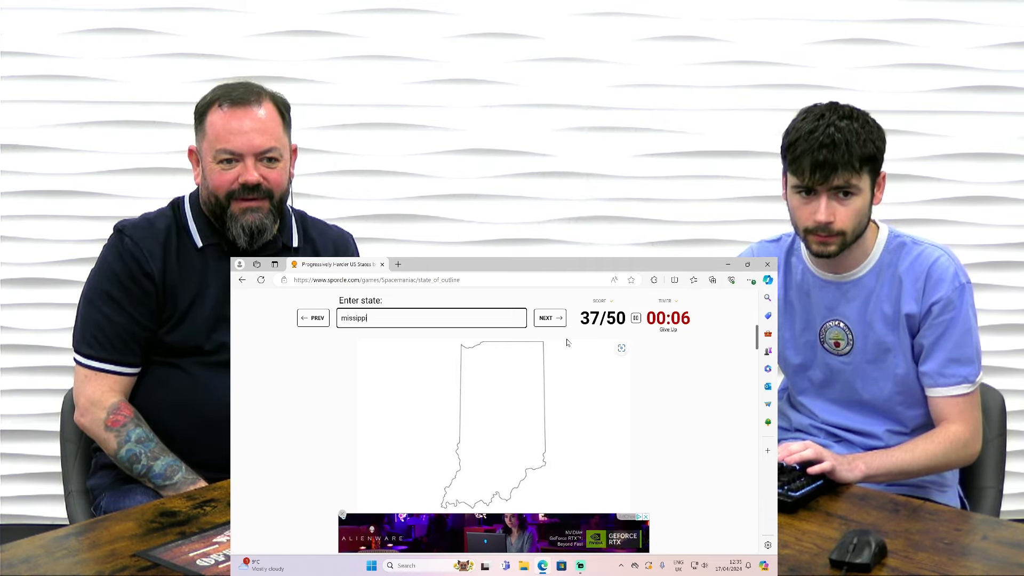